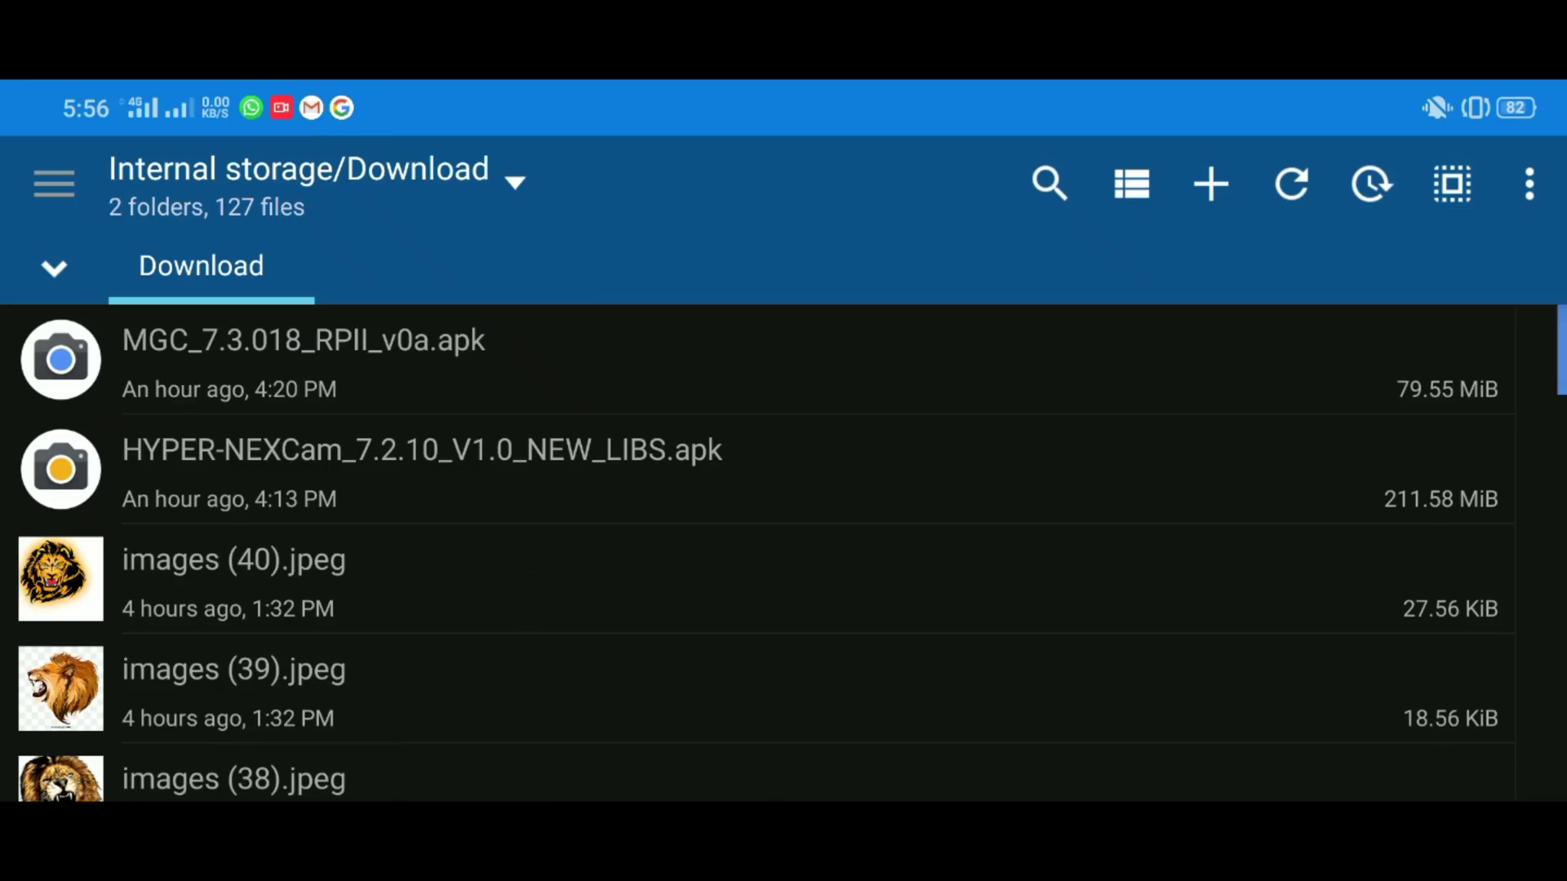
# - Install the MGC_7.3.018_RPII_v0a.apk camera update from Downloads and launch it
pyautogui.click(303, 340)
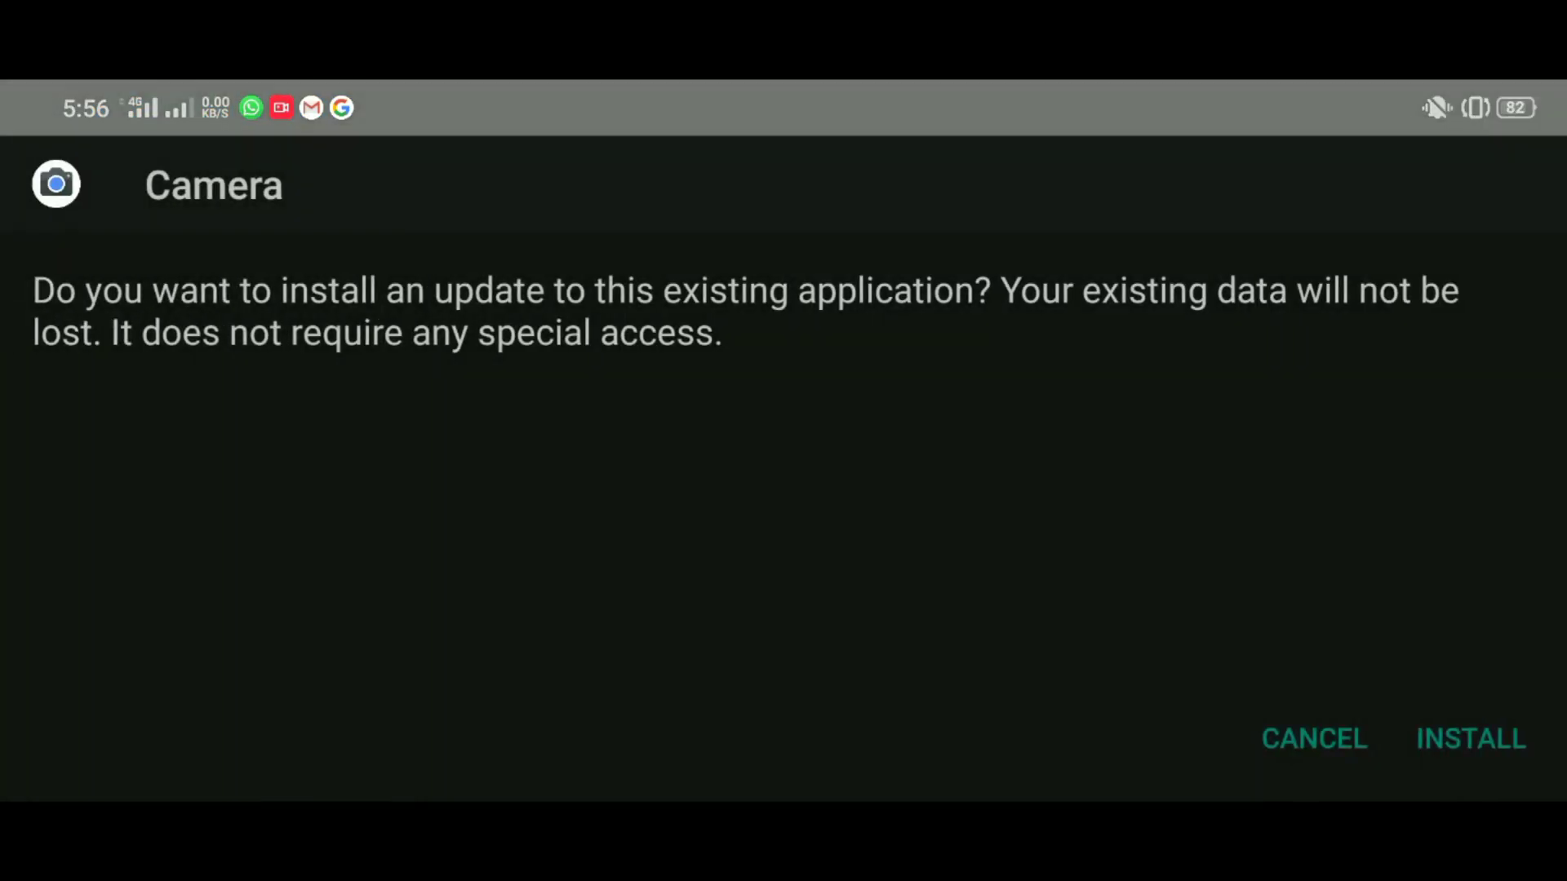
pyautogui.click(1469, 739)
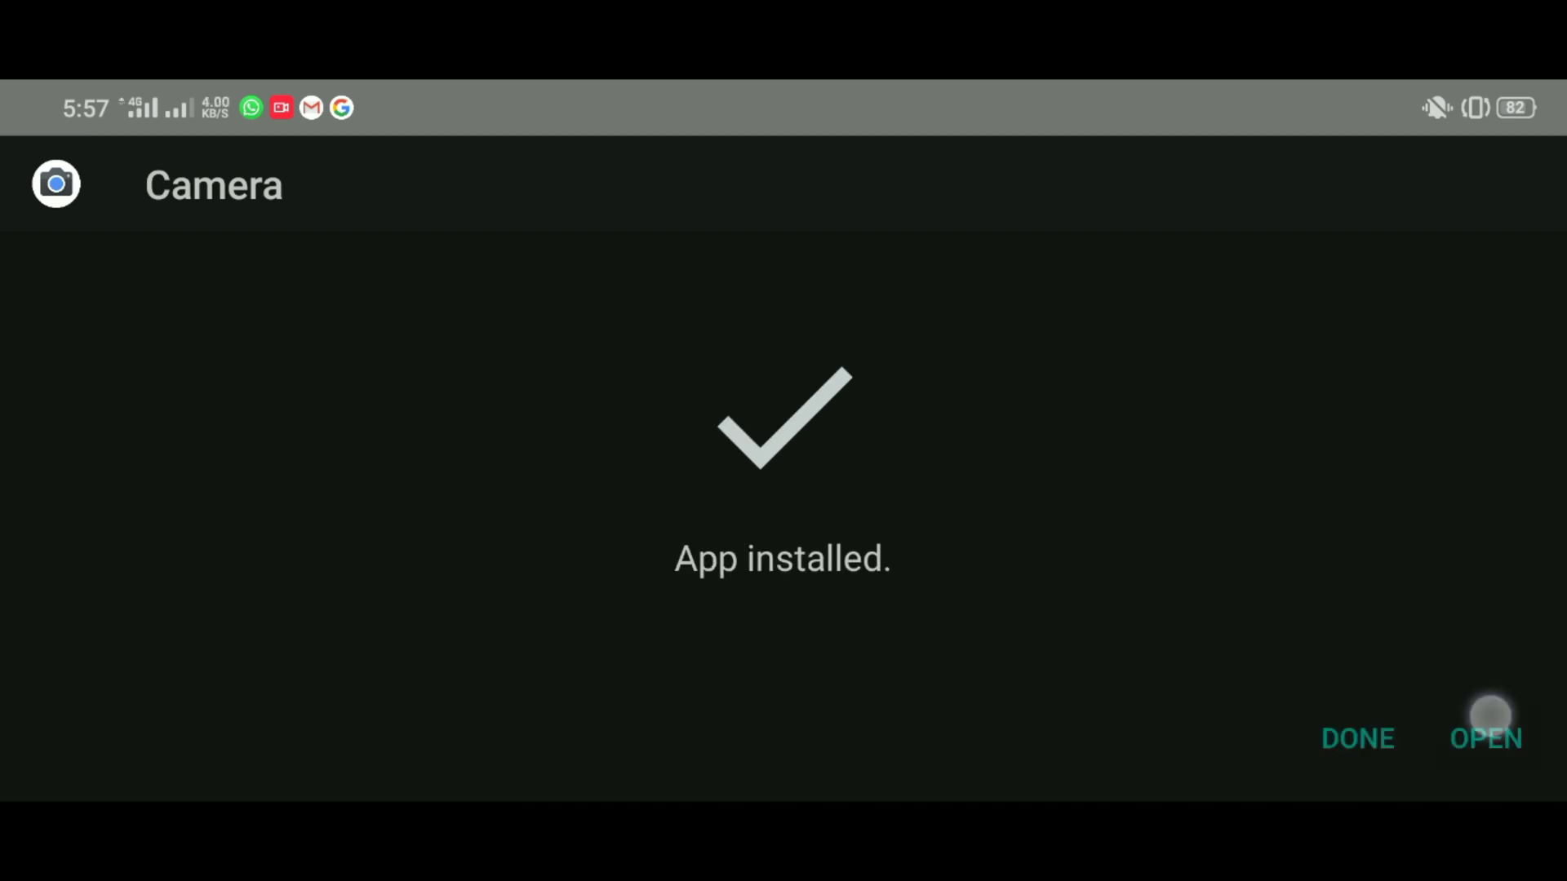
pyautogui.click(1486, 739)
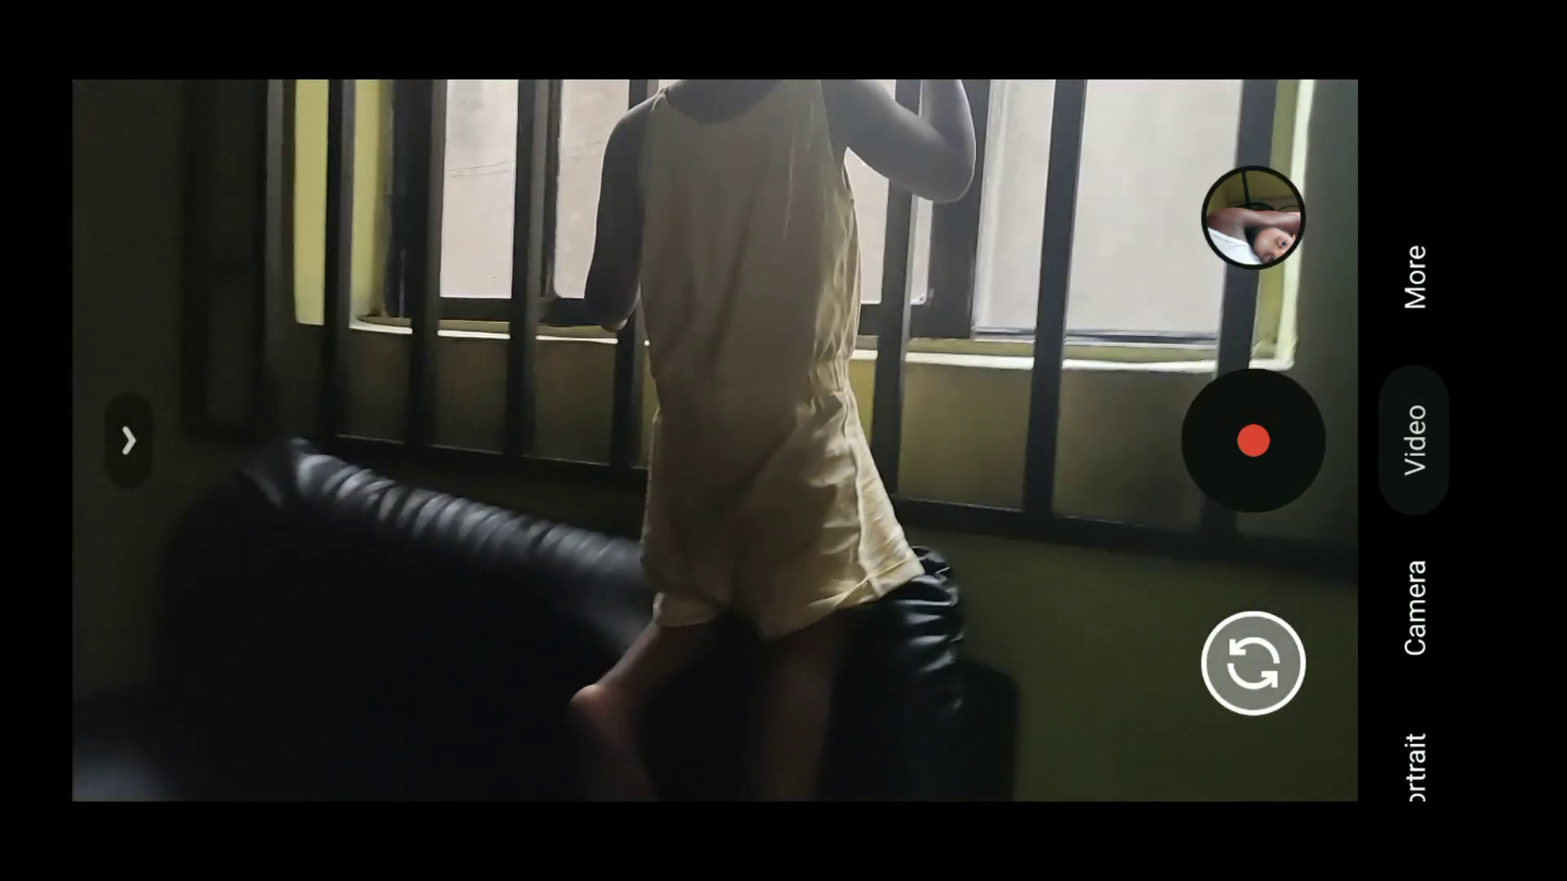
# - Show the Video mode quick settings panel with Flash and Frames/sec options
pyautogui.click(128, 443)
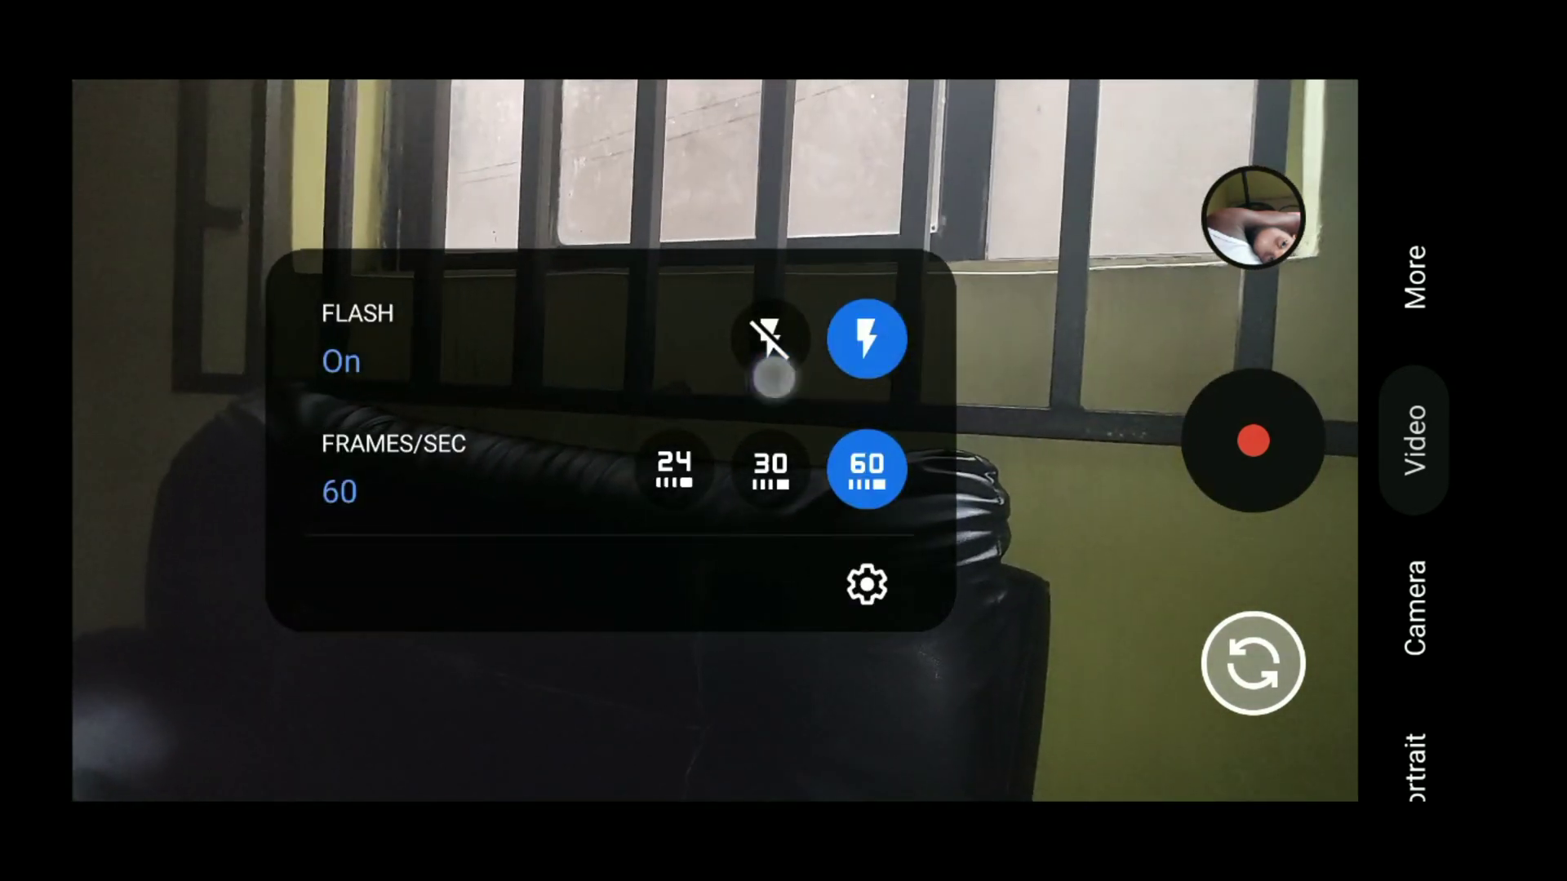
# - Turn the video flash off and switch to Time Lapse recording
pyautogui.click(770, 337)
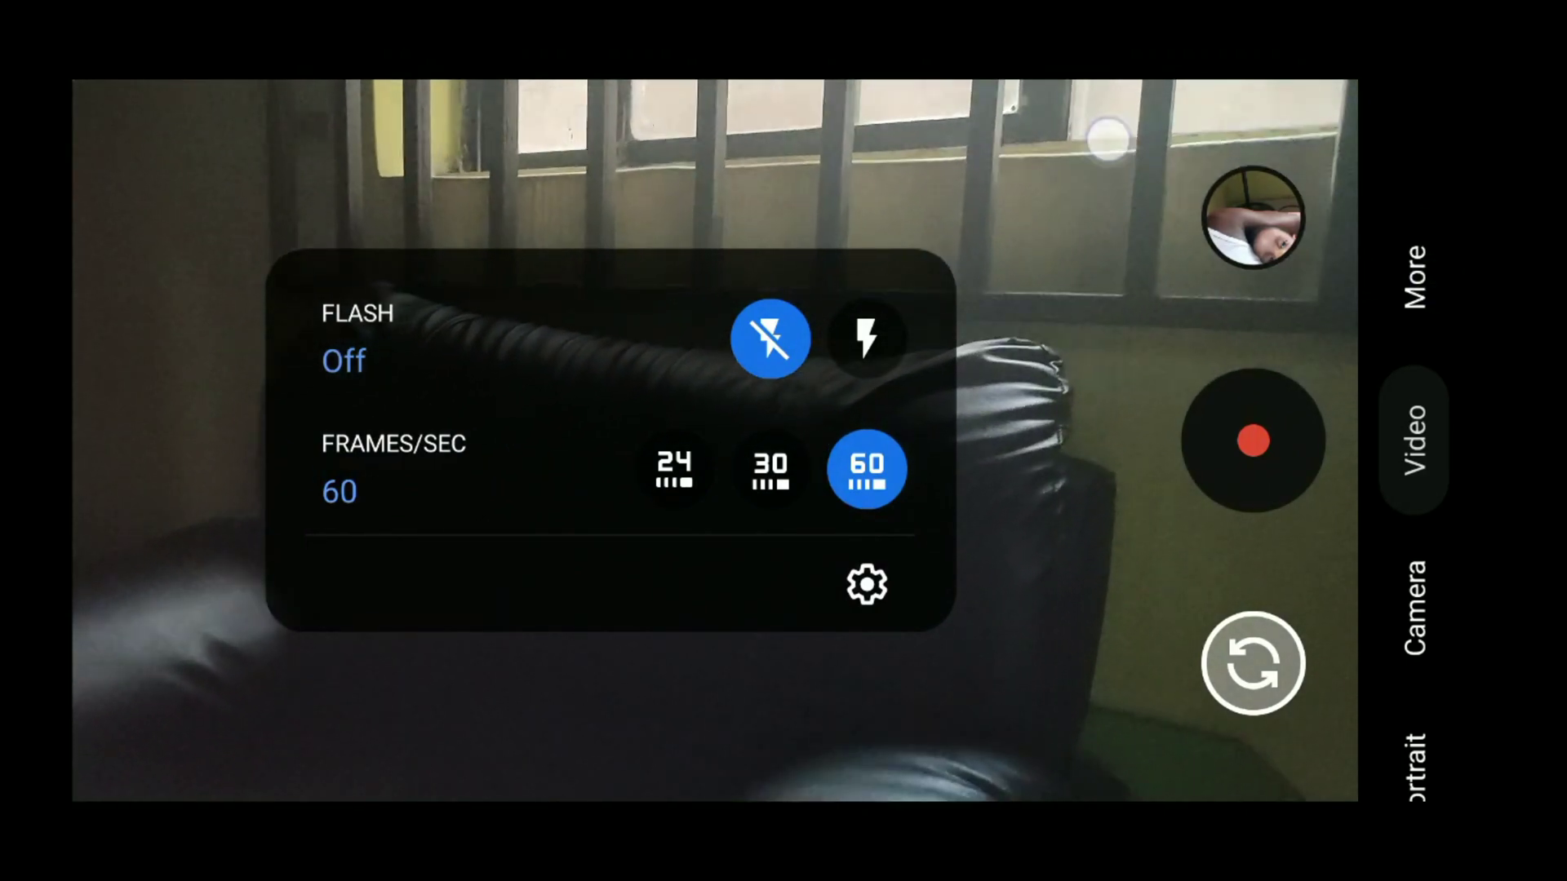
pyautogui.click(1410, 275)
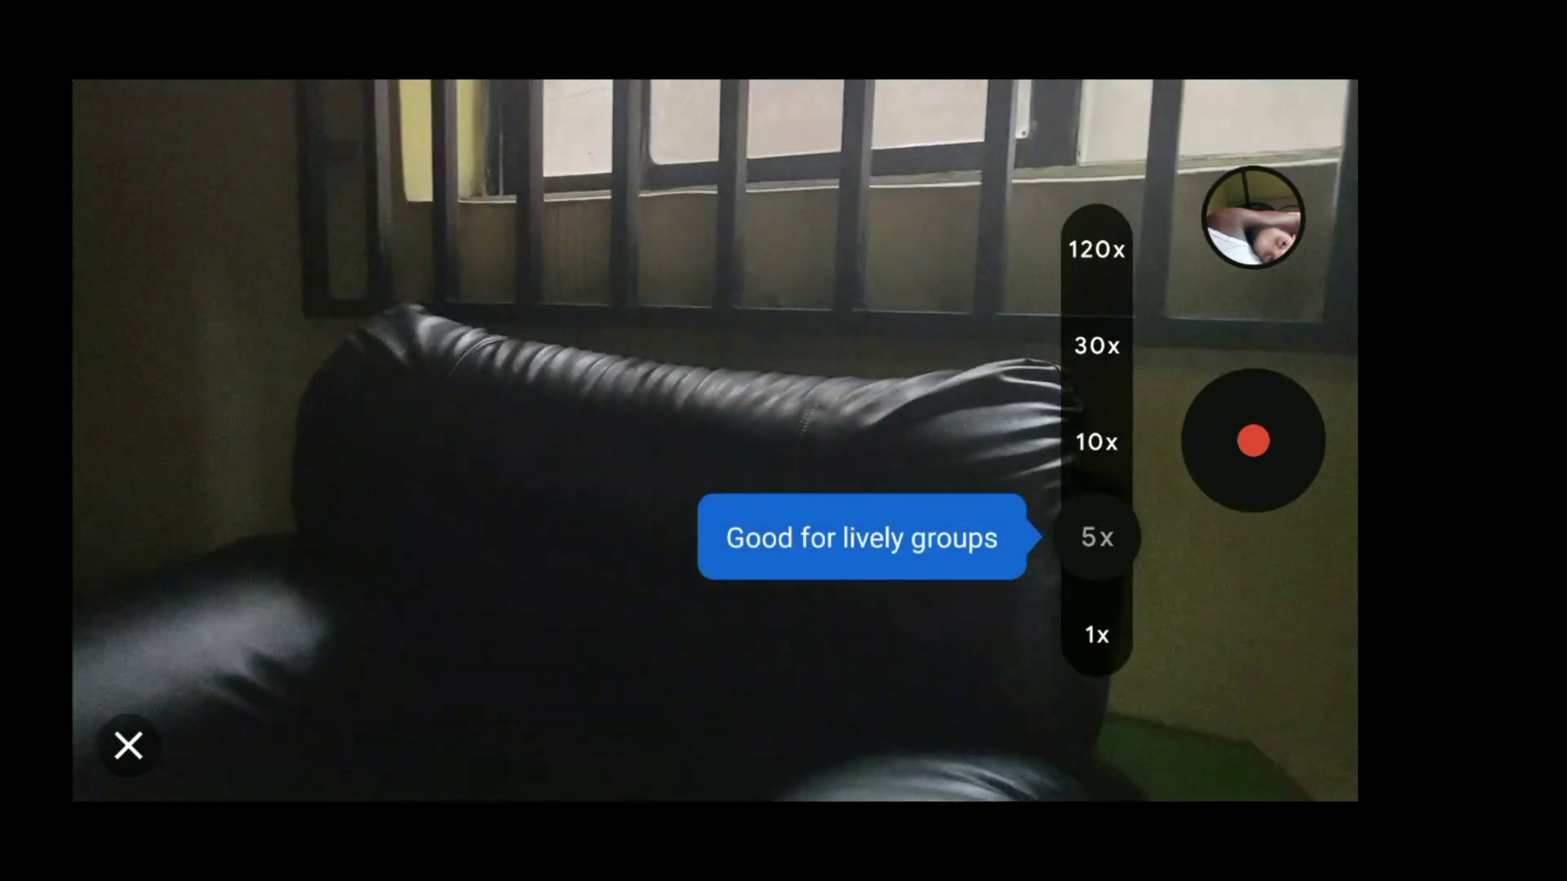
# - Record a few seconds of 5x time-lapse of the sofa, then leave Time Lapse
pyautogui.click(1252, 440)
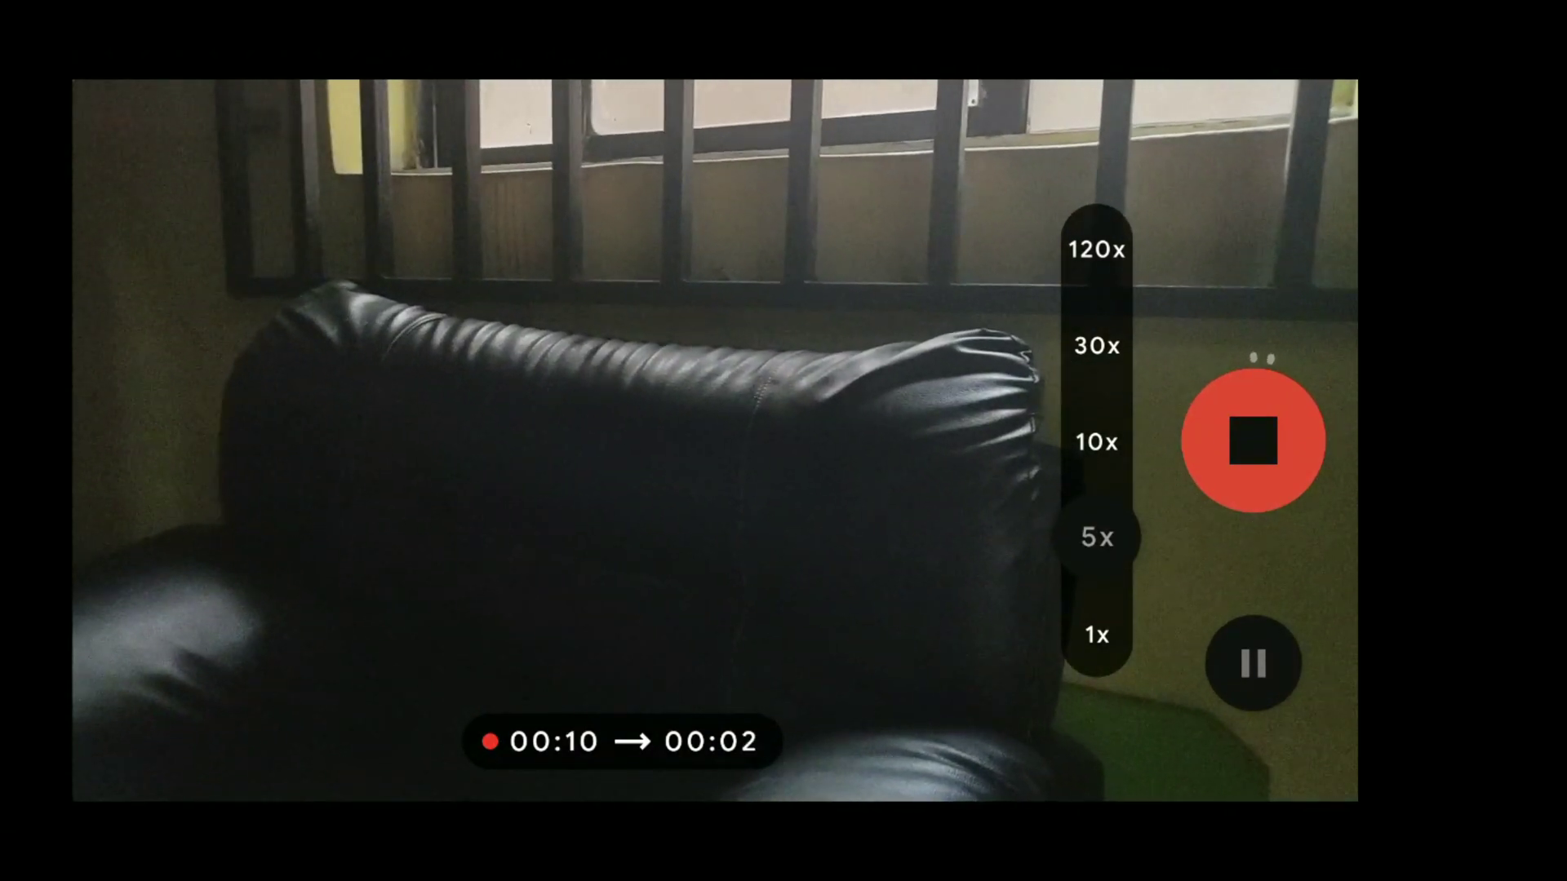
pyautogui.click(1254, 439)
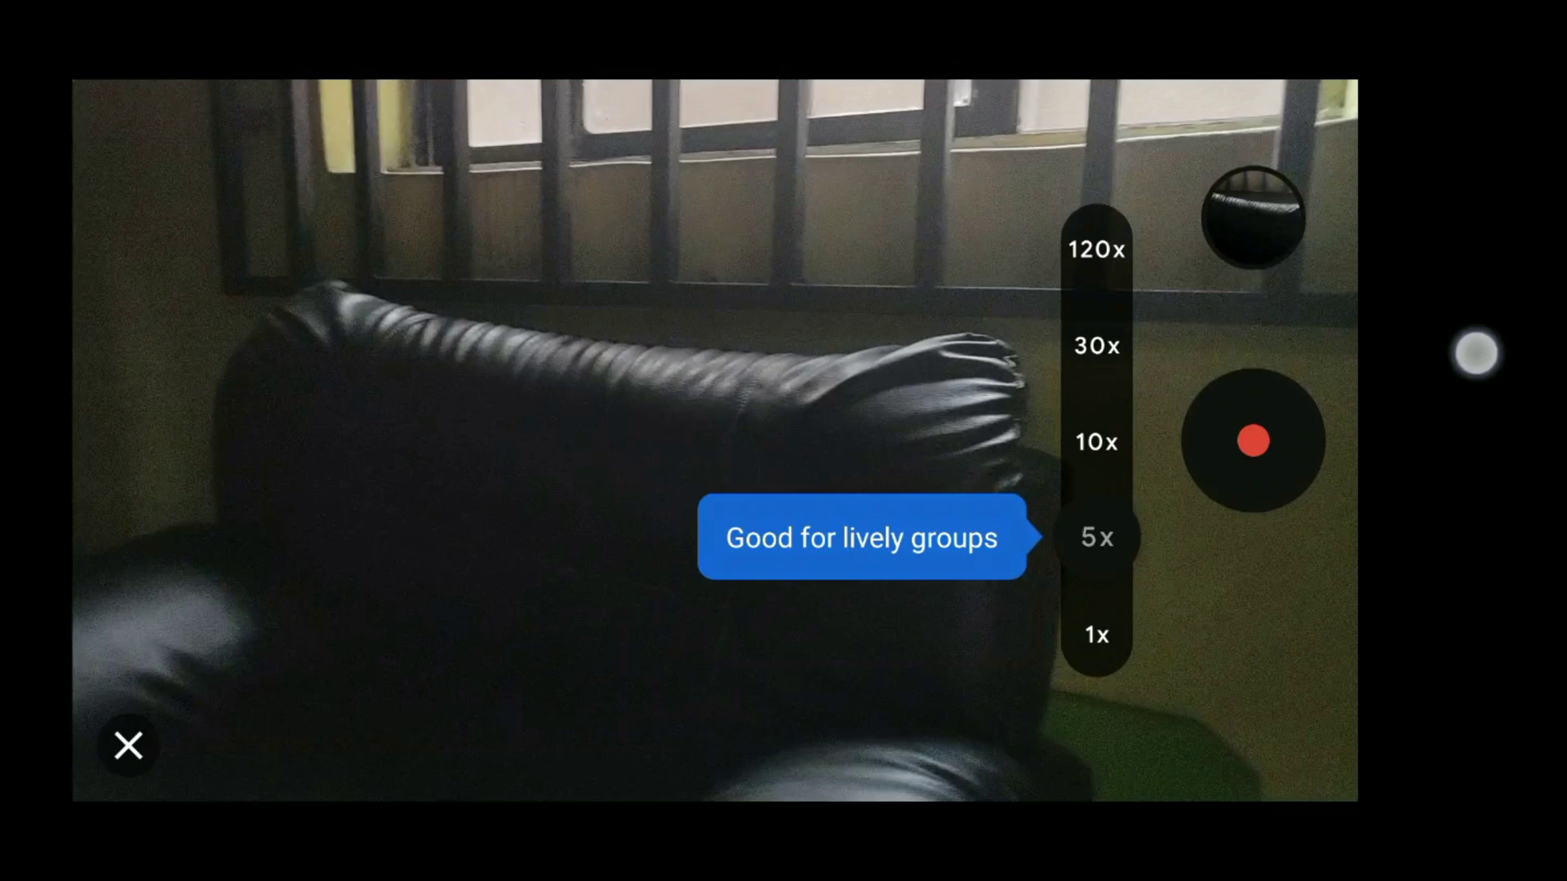
pyautogui.click(1255, 441)
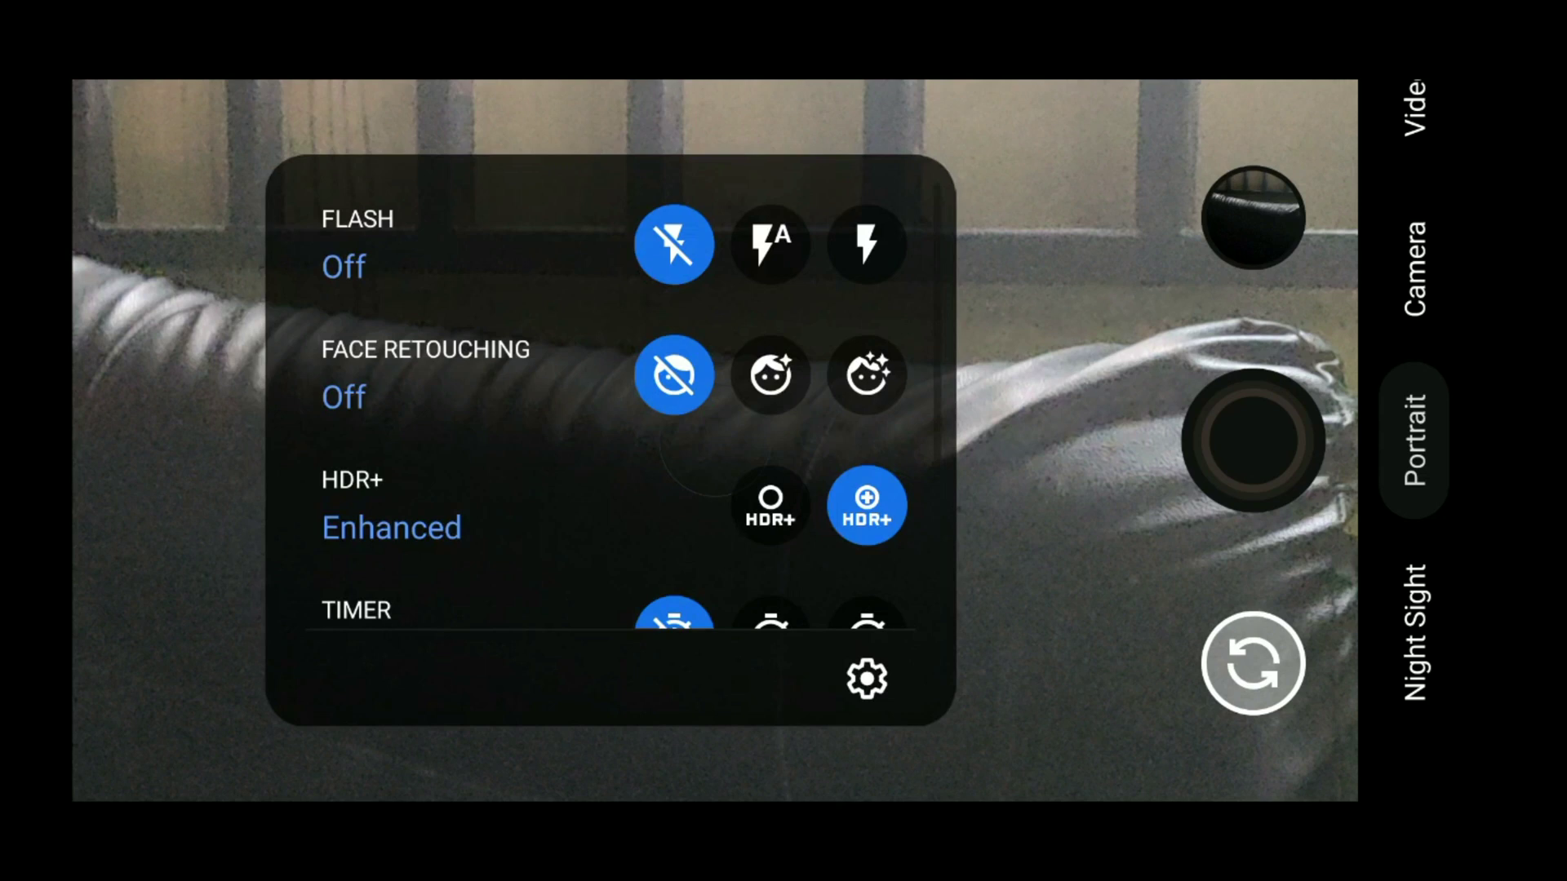
# - Change Portrait HDR+ from Enhanced to On and bring up the full Settings screen
pyautogui.scroll(-3)
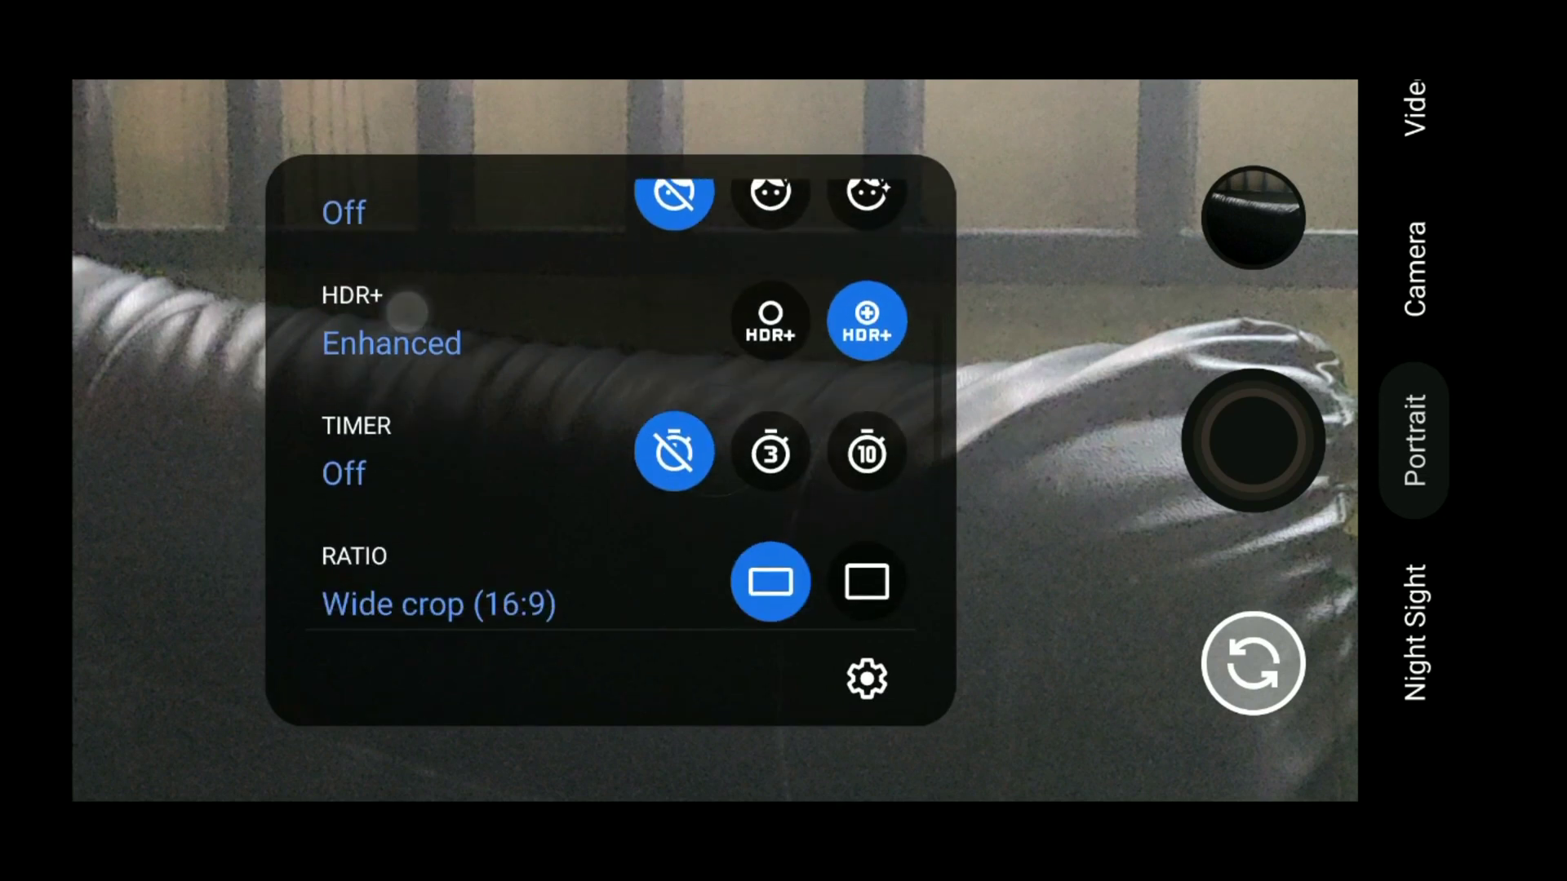
pyautogui.scroll(3)
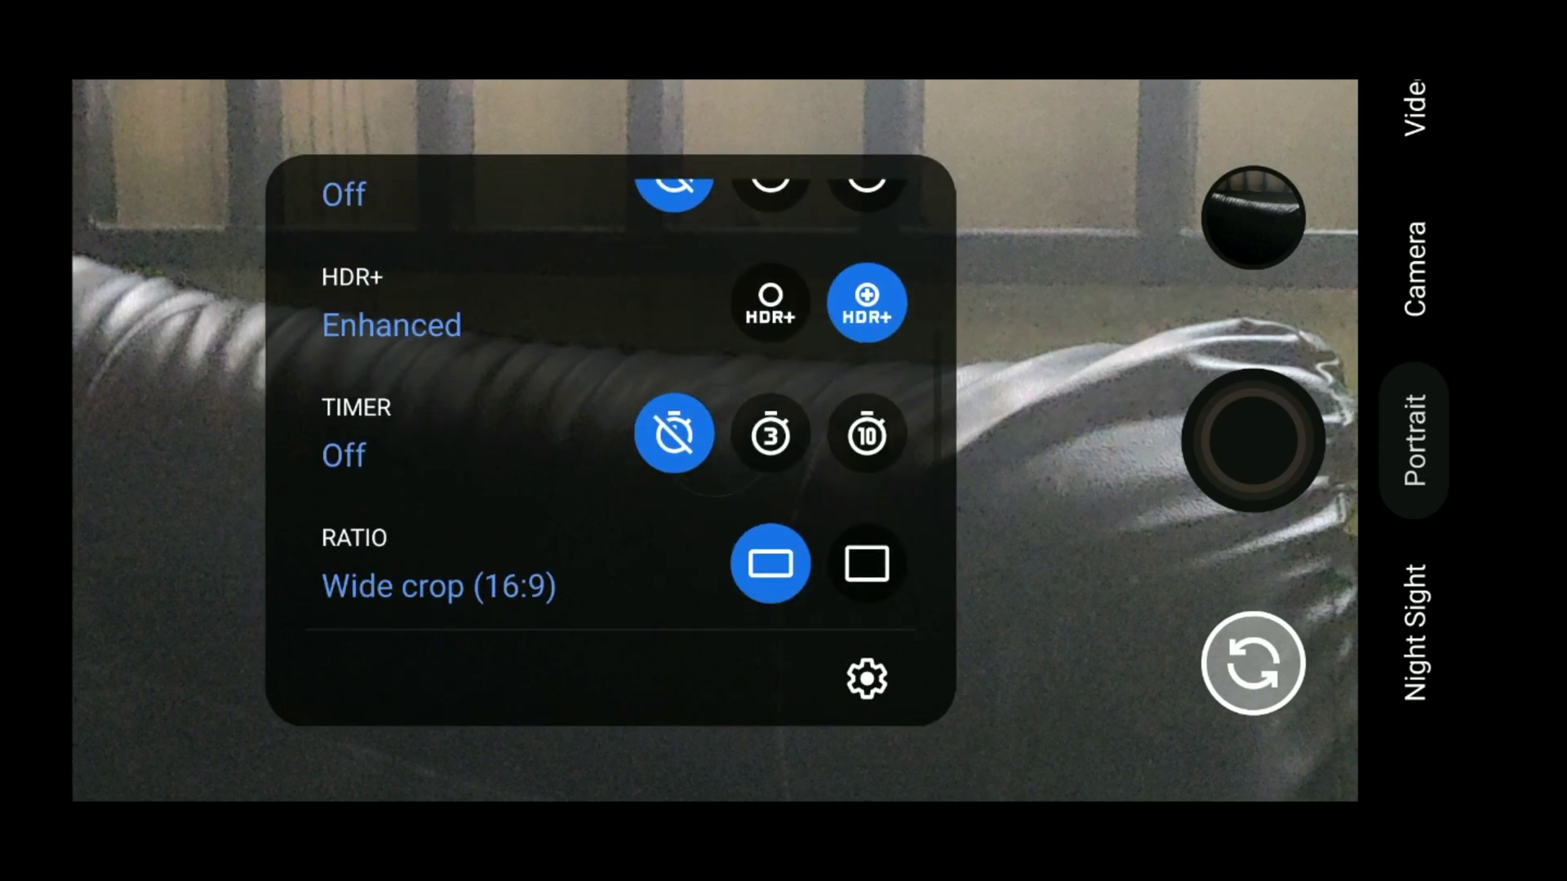
pyautogui.click(769, 303)
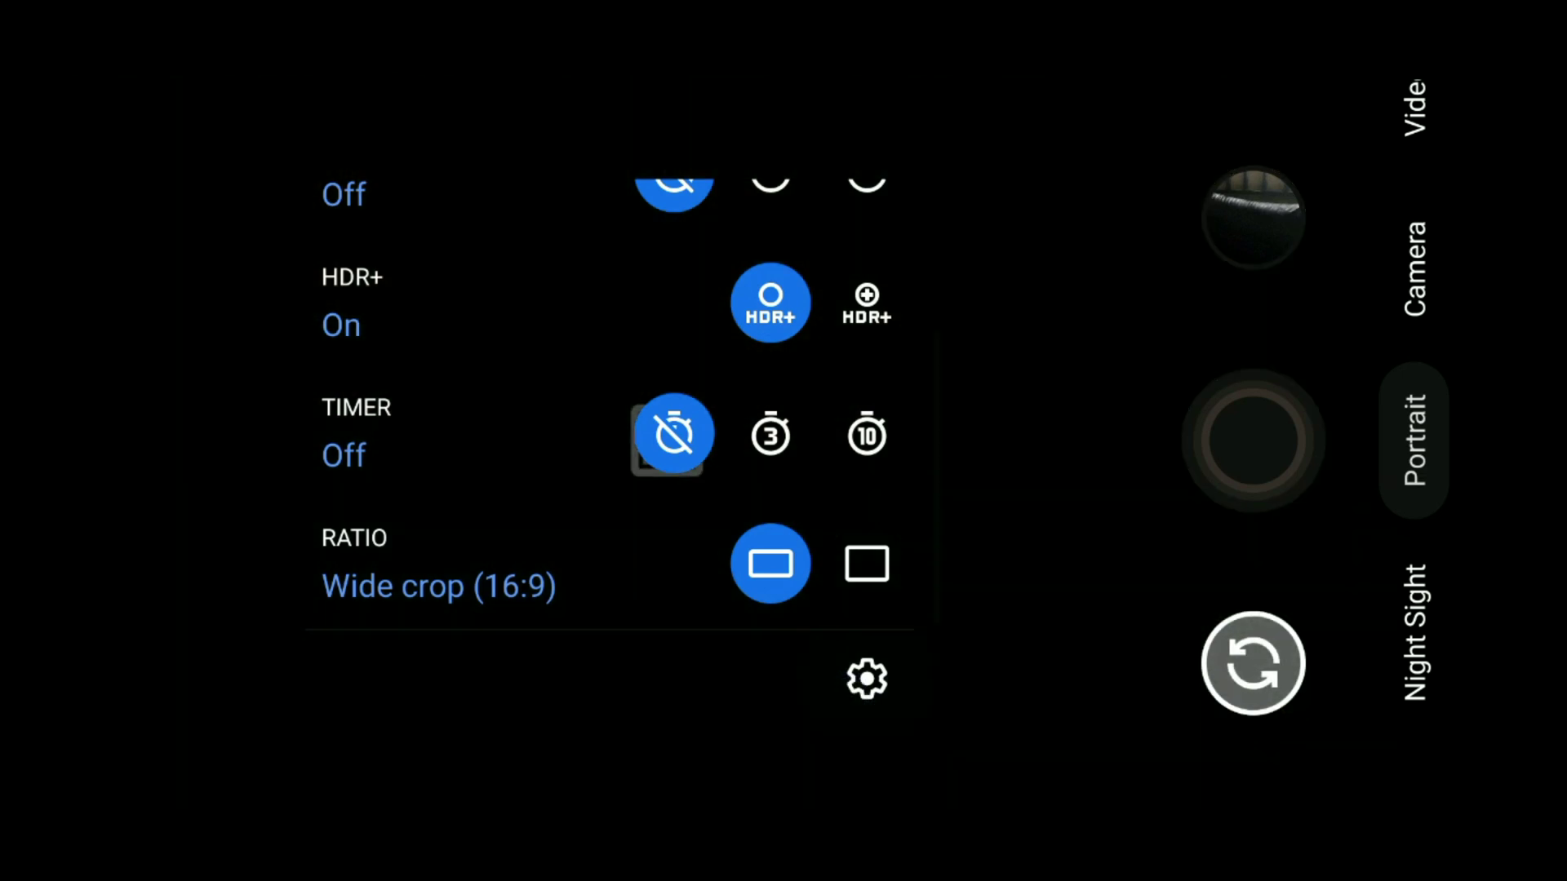
pyautogui.click(865, 678)
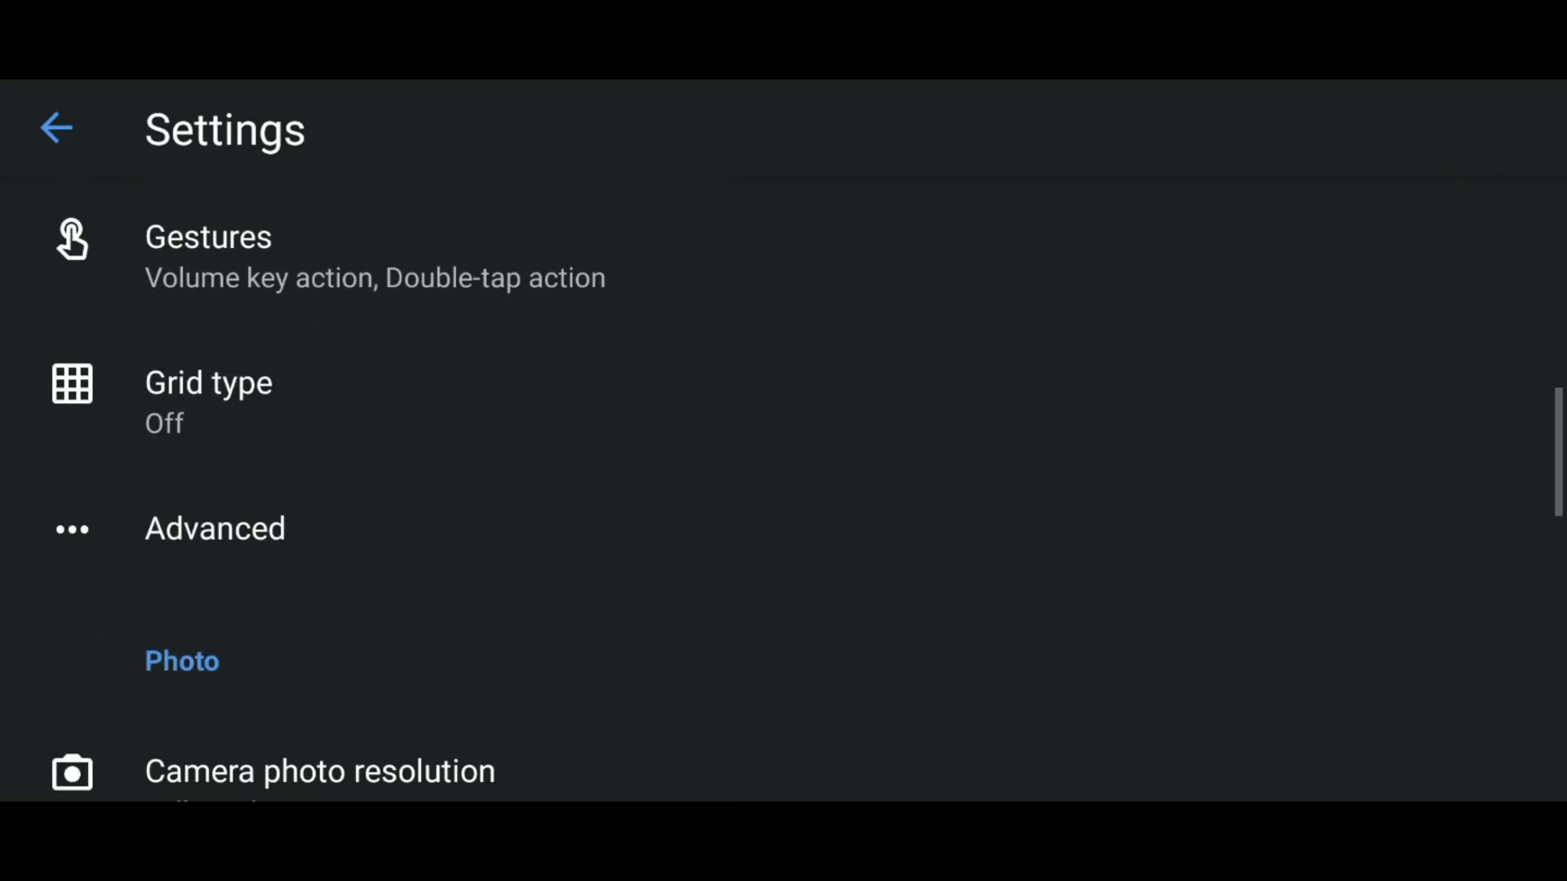
# - Check Advanced settings, then toggle electronic video stabilization off and back on
pyautogui.click(214, 528)
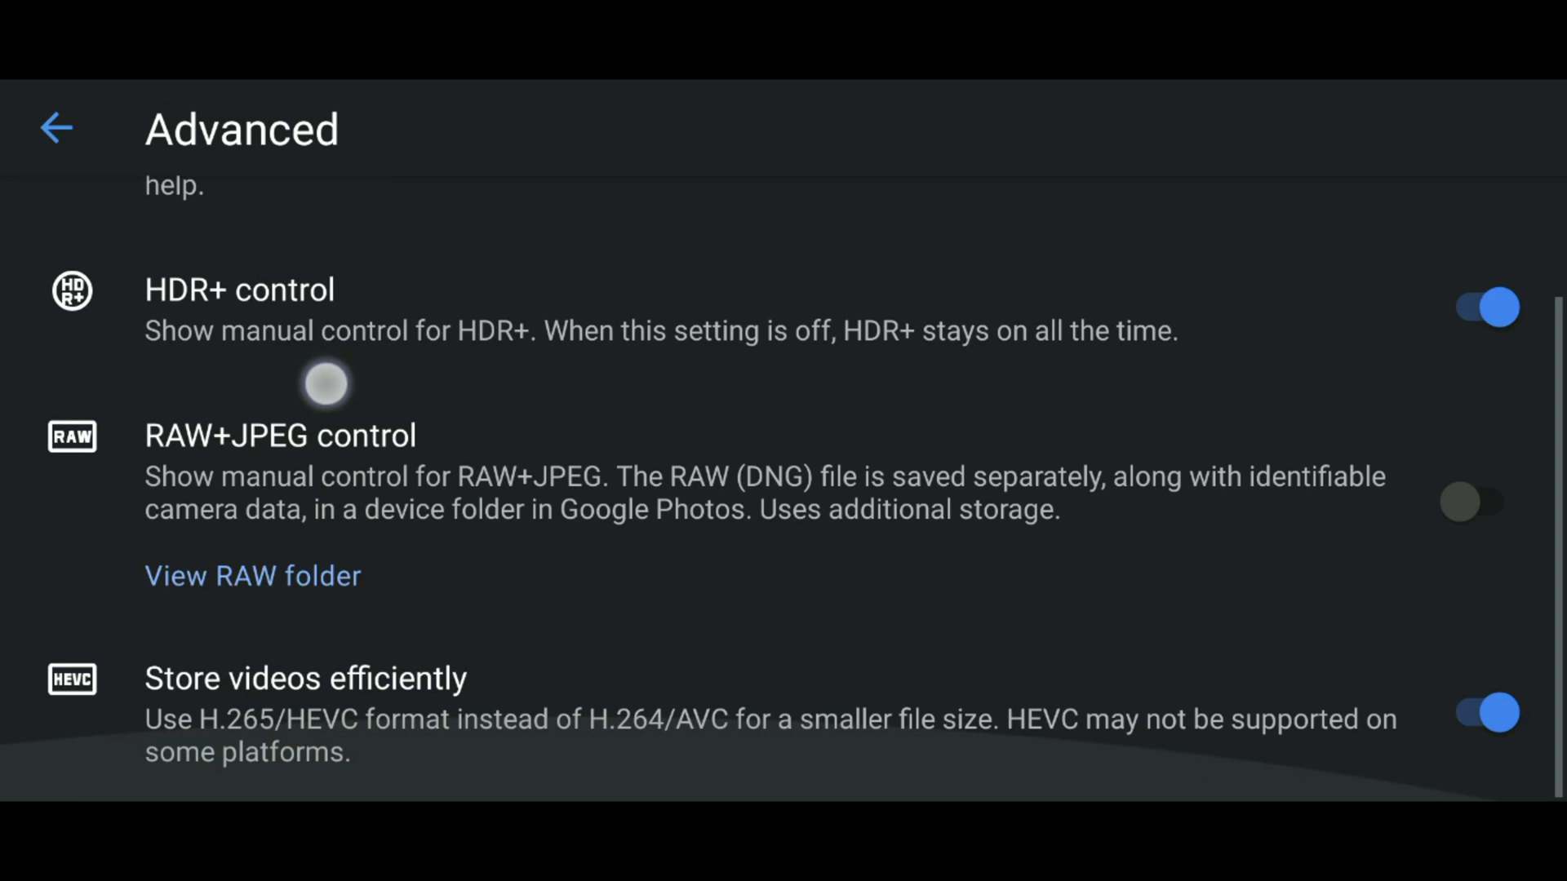
pyautogui.click(58, 128)
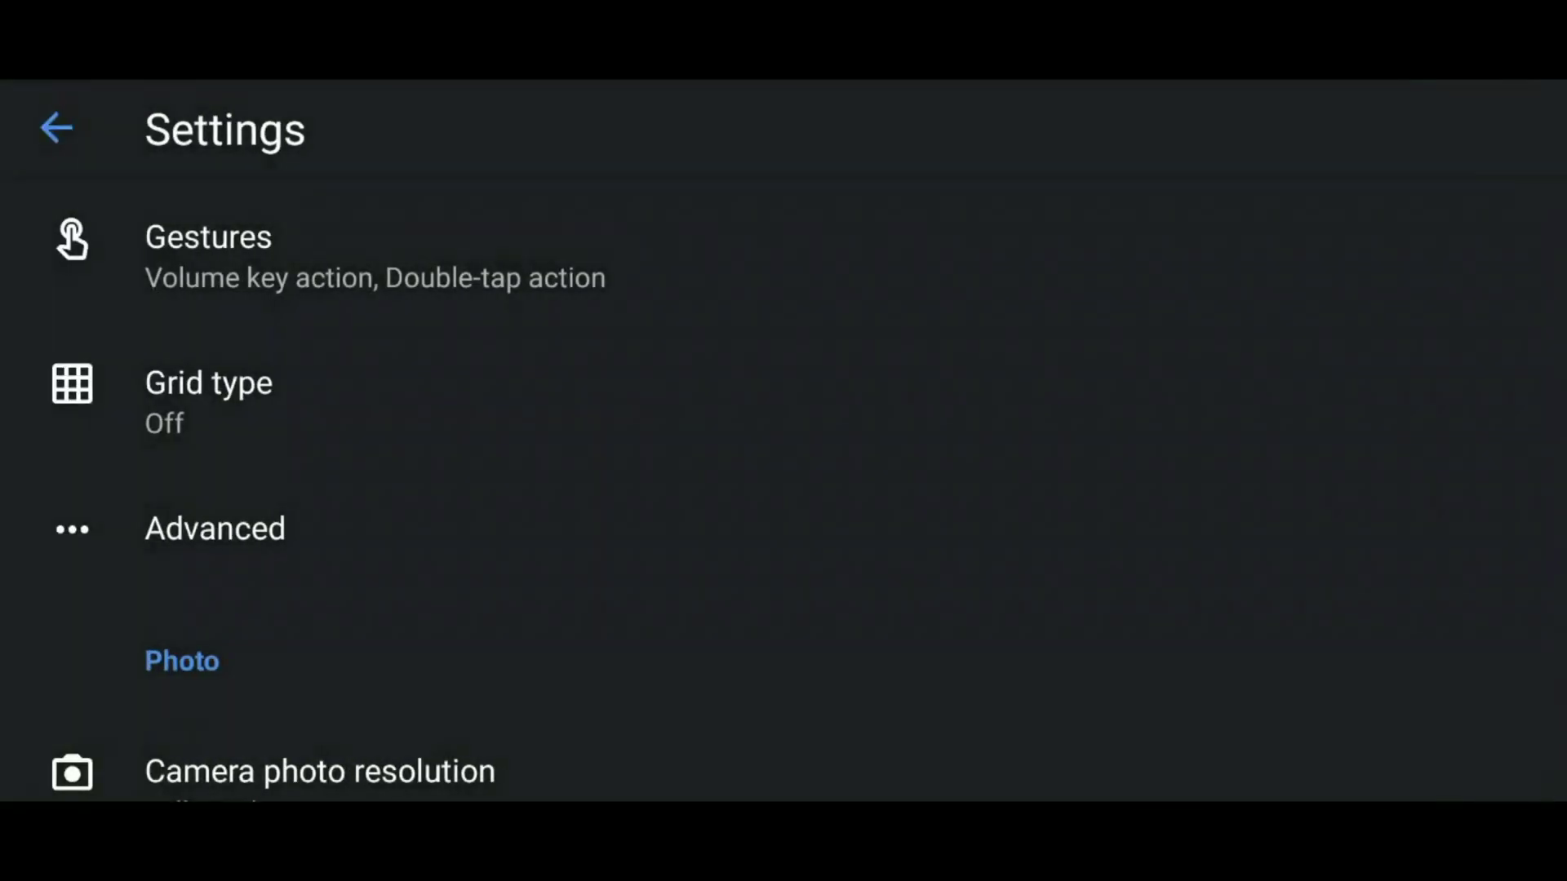
pyautogui.scroll(-3)
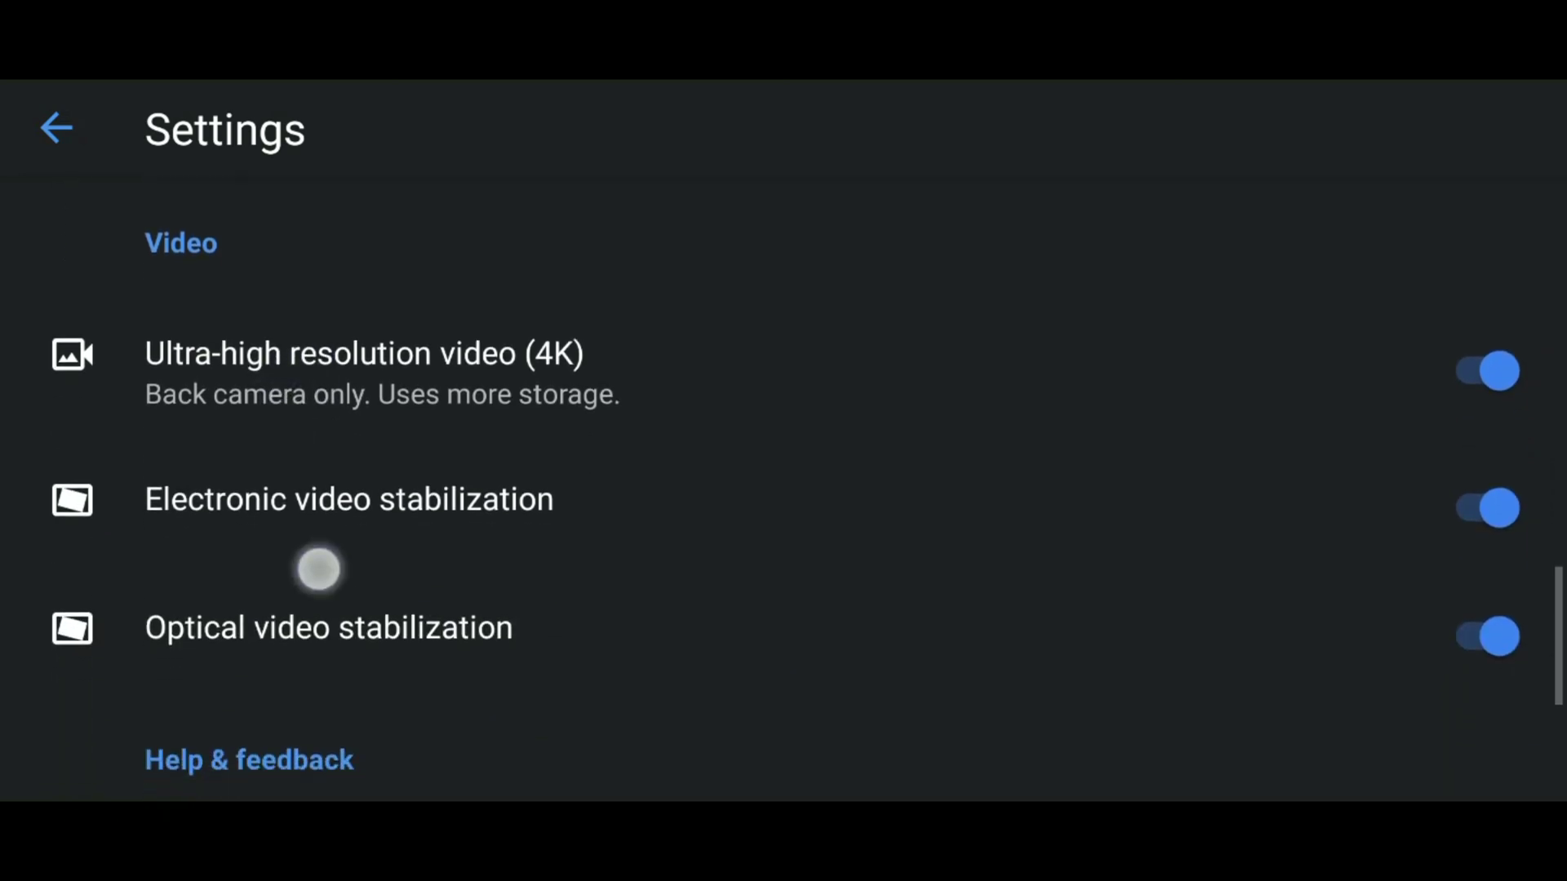
pyautogui.scroll(3)
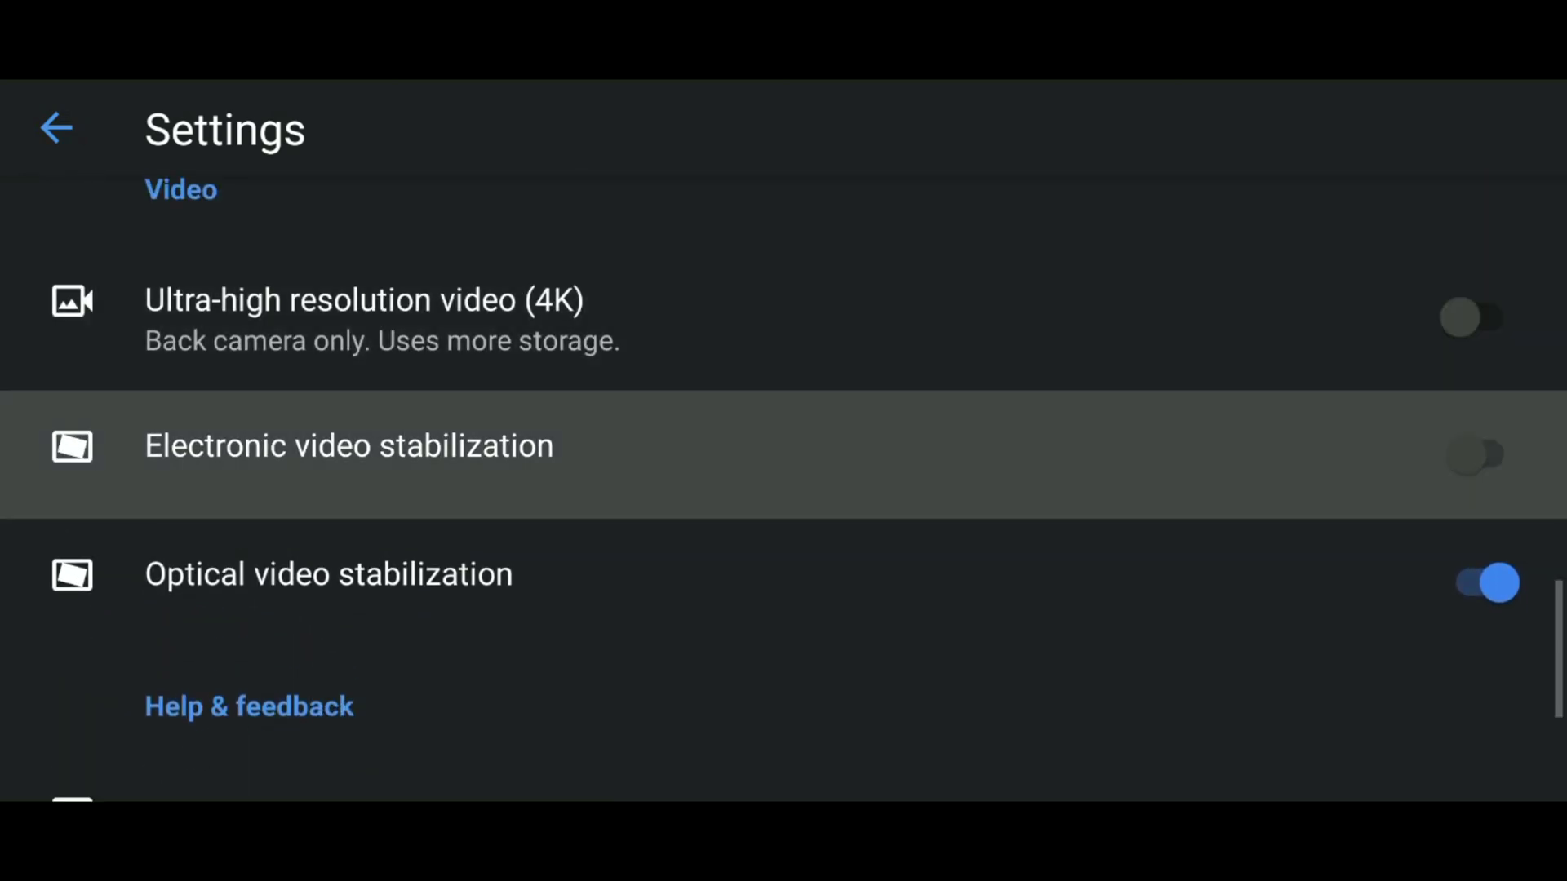
pyautogui.click(1473, 583)
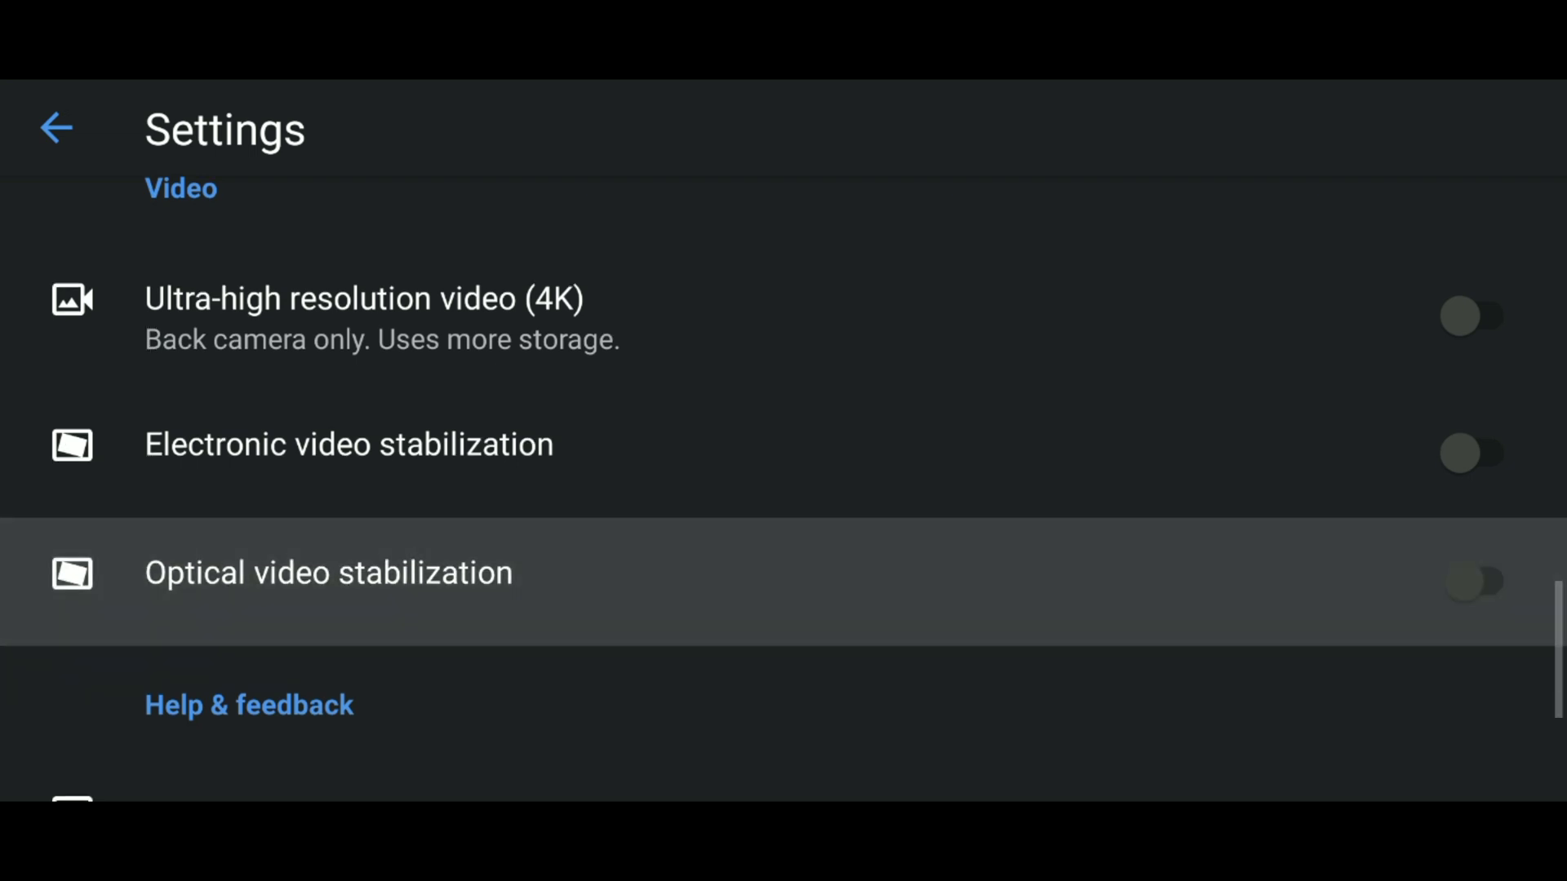
pyautogui.click(1473, 454)
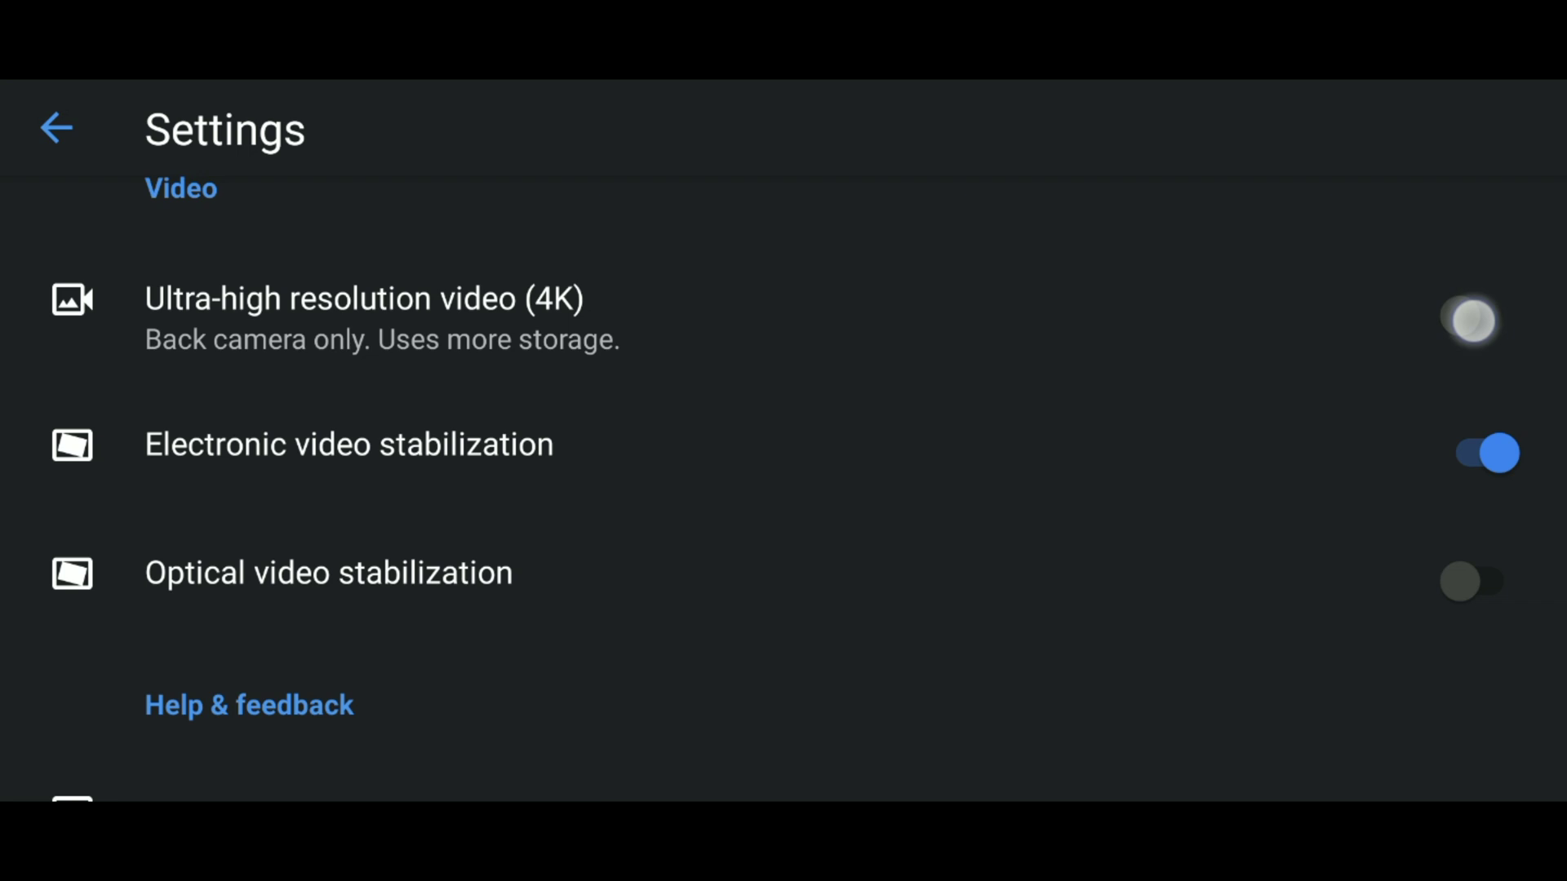
pyautogui.scroll(-3)
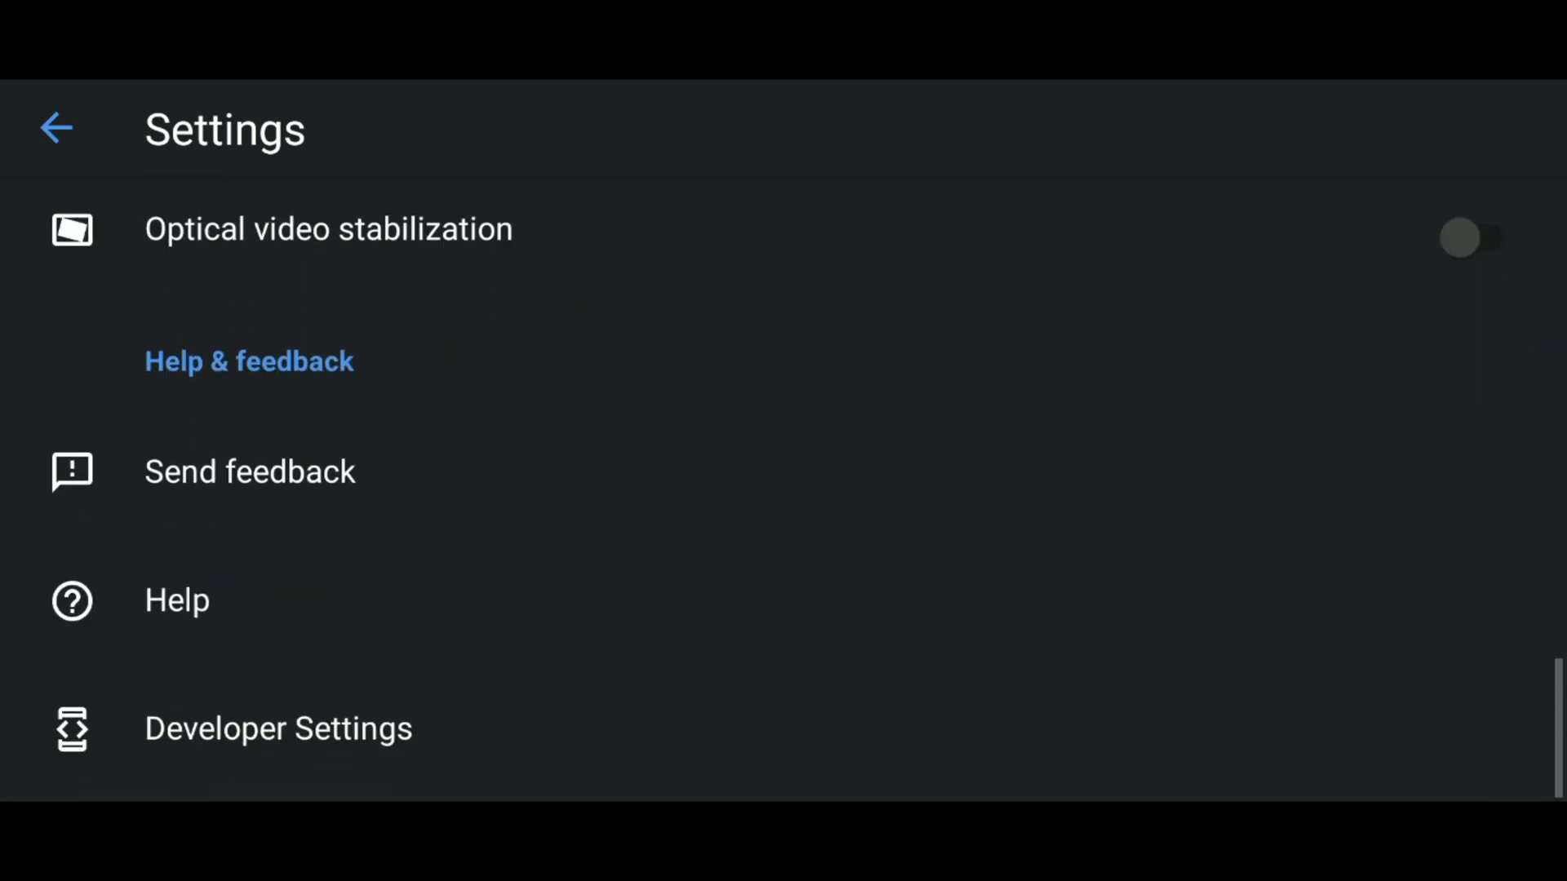
# - View camera.onscreen_logcat_filter in Developer Settings, leave it at Gca, and exit
pyautogui.click(277, 727)
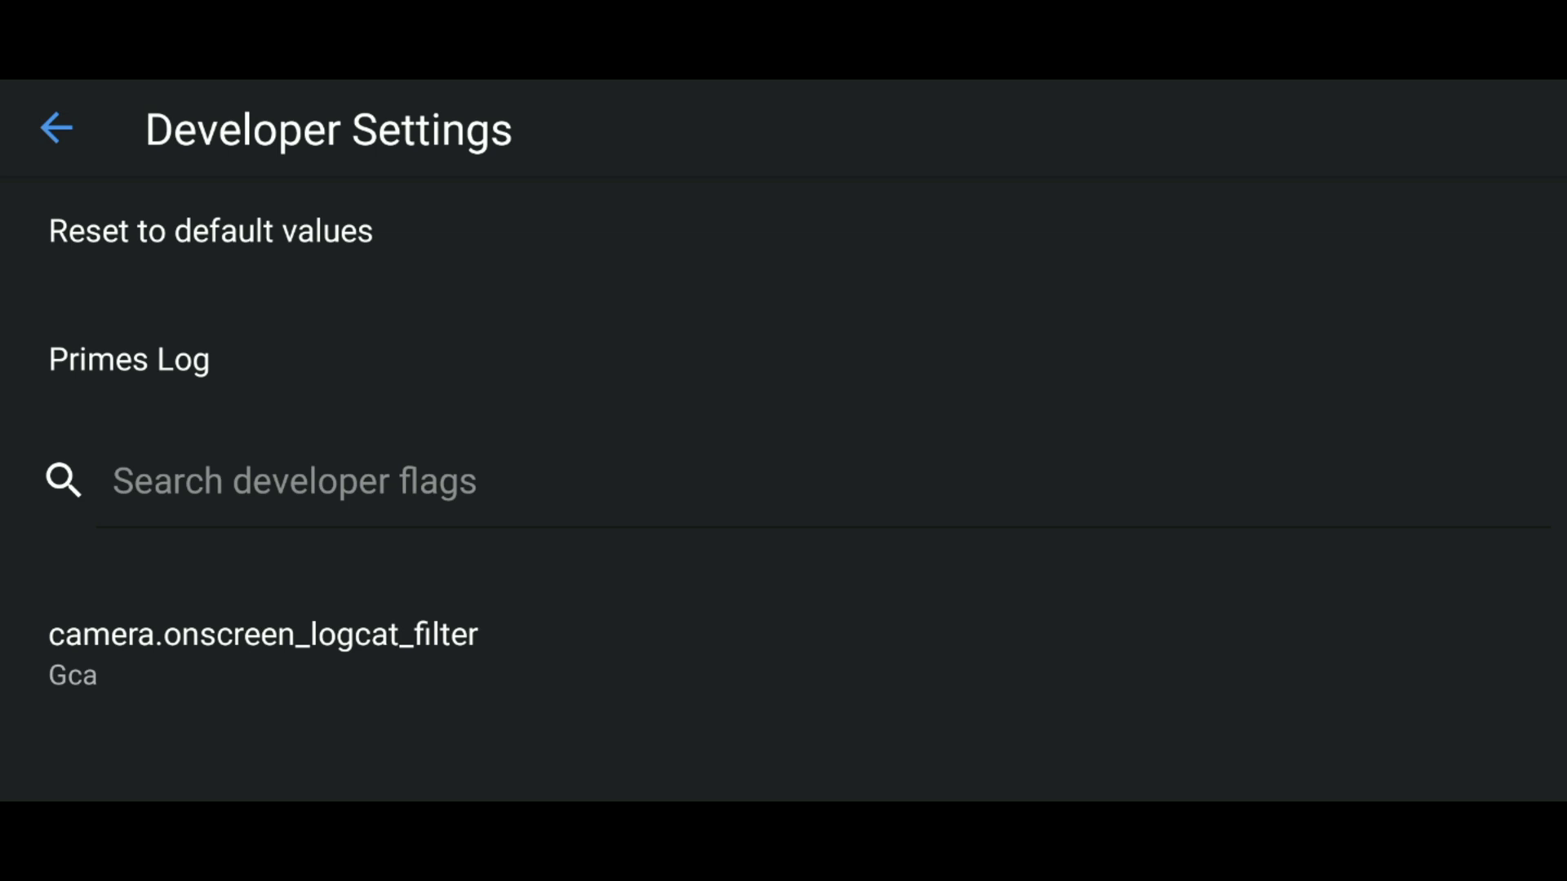
pyautogui.click(263, 650)
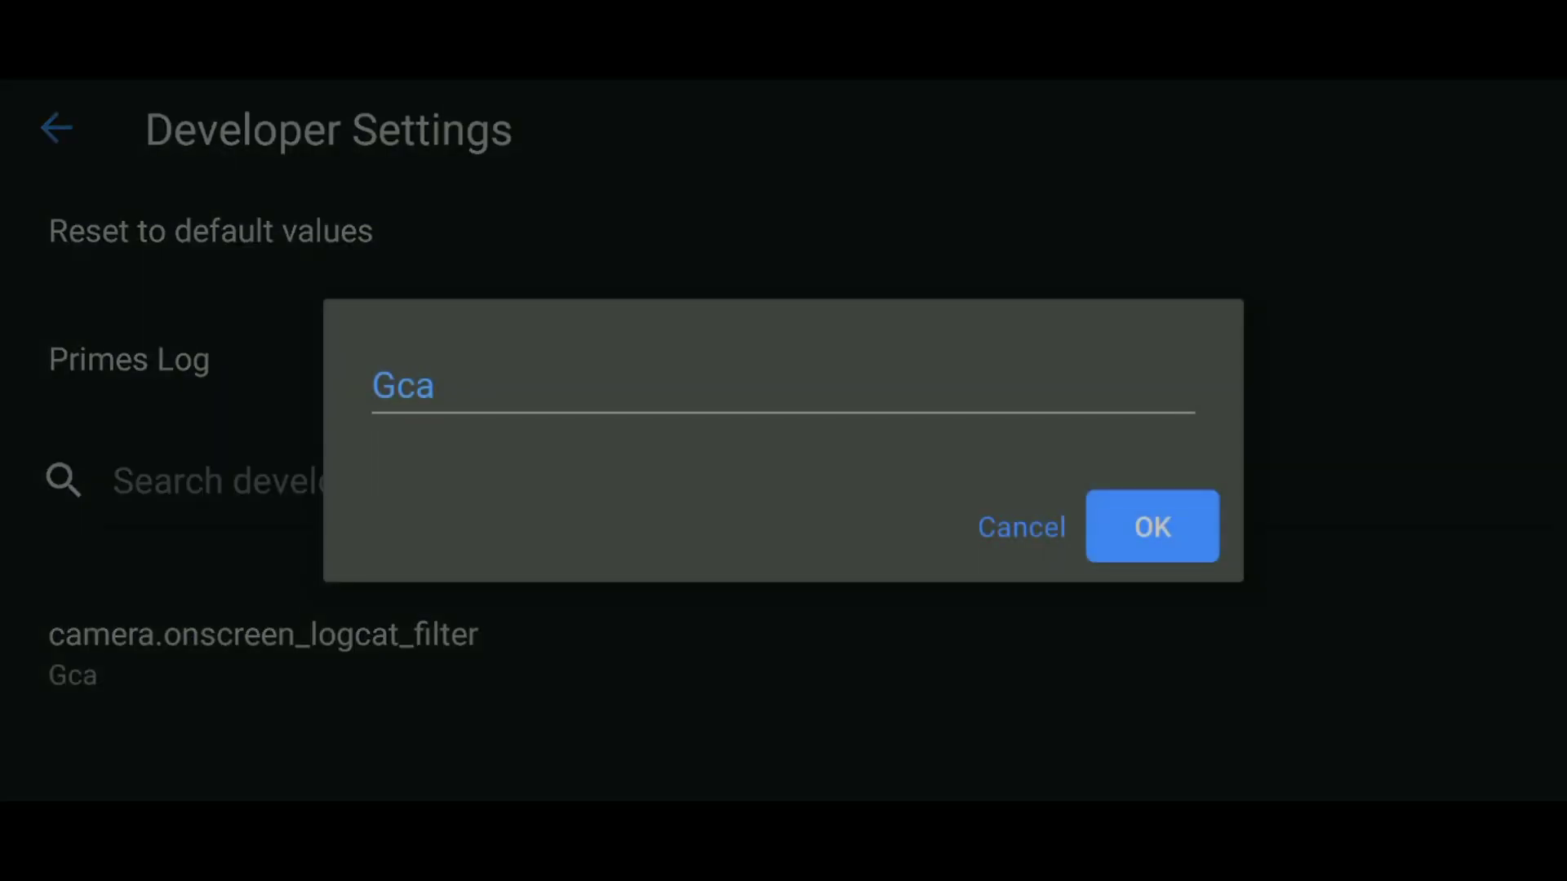
pyautogui.click(1152, 526)
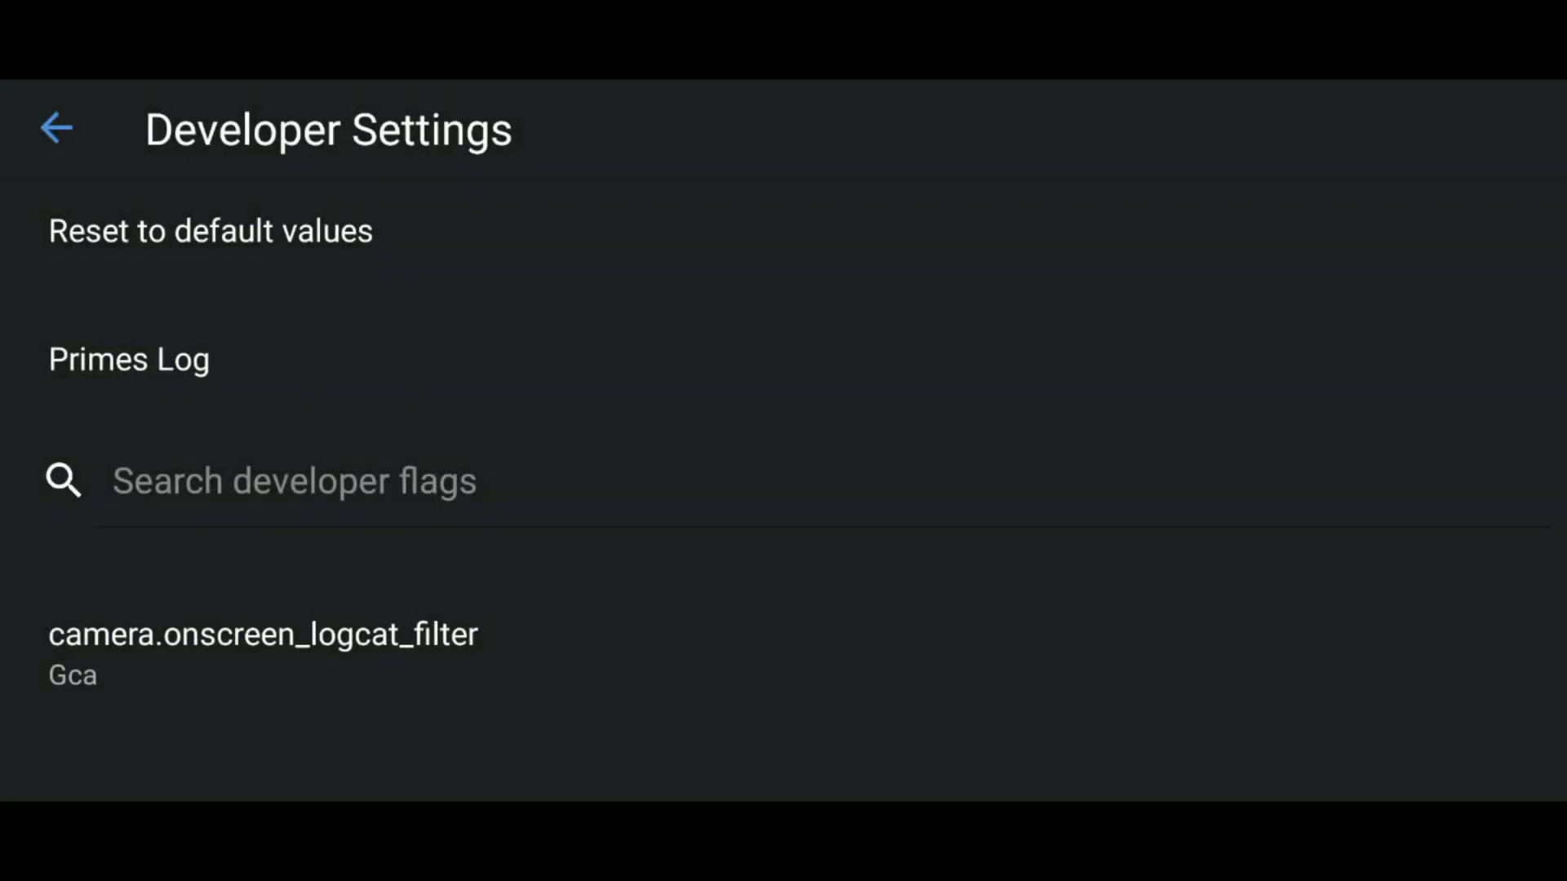
pyautogui.click(56, 129)
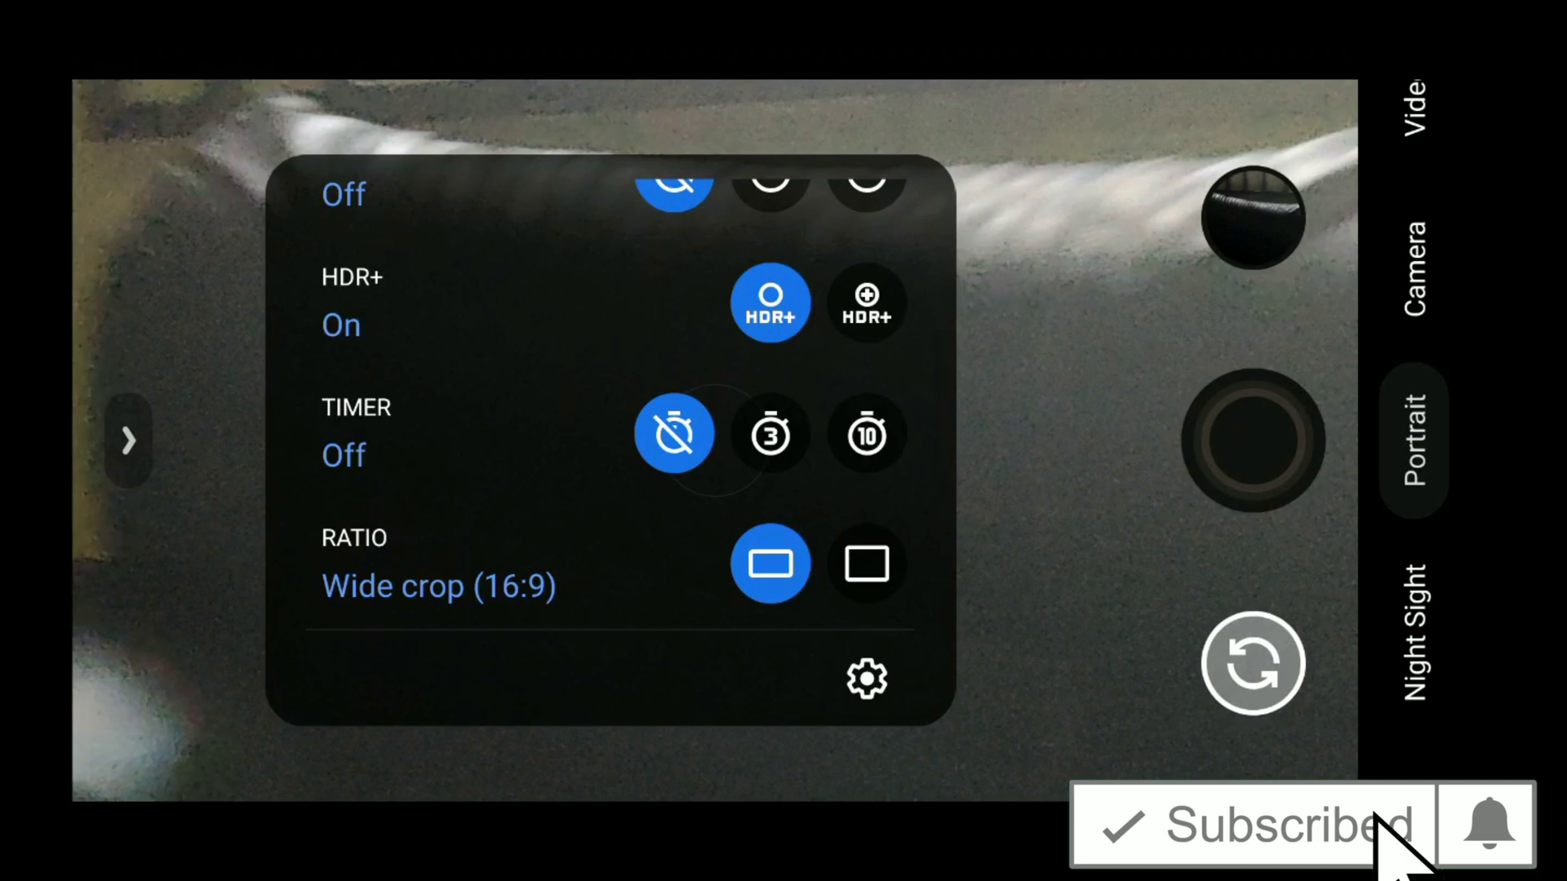
pyautogui.moveTo(1488, 850)
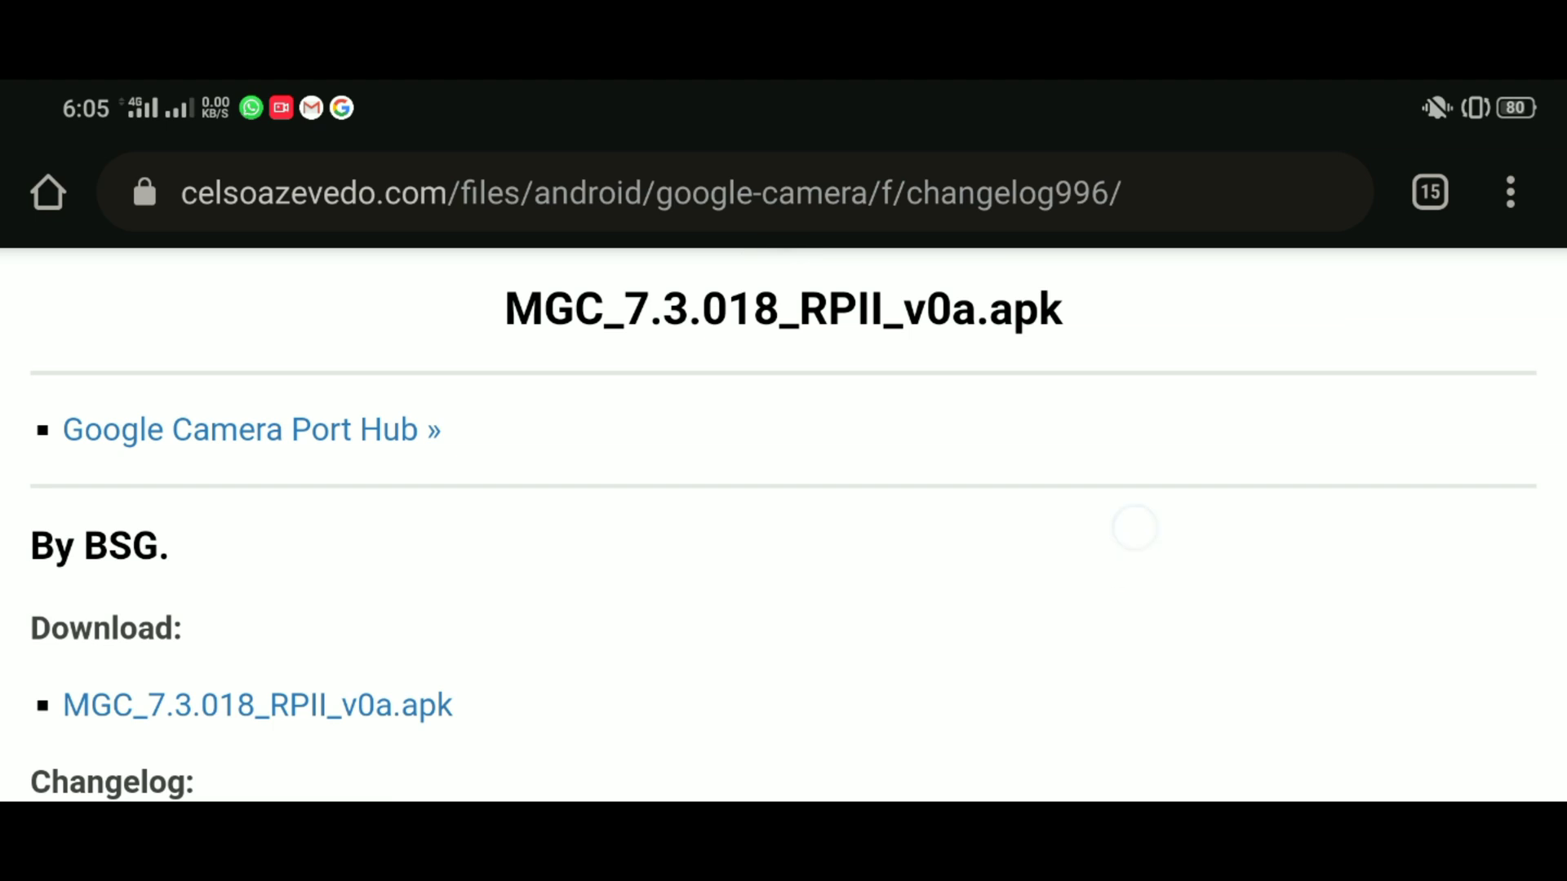
# - Follow the MGC_7.3.018_RPII_v0a.apk changelog link to BSG's downloads on celsoazevedo.com
pyautogui.scroll(-3)
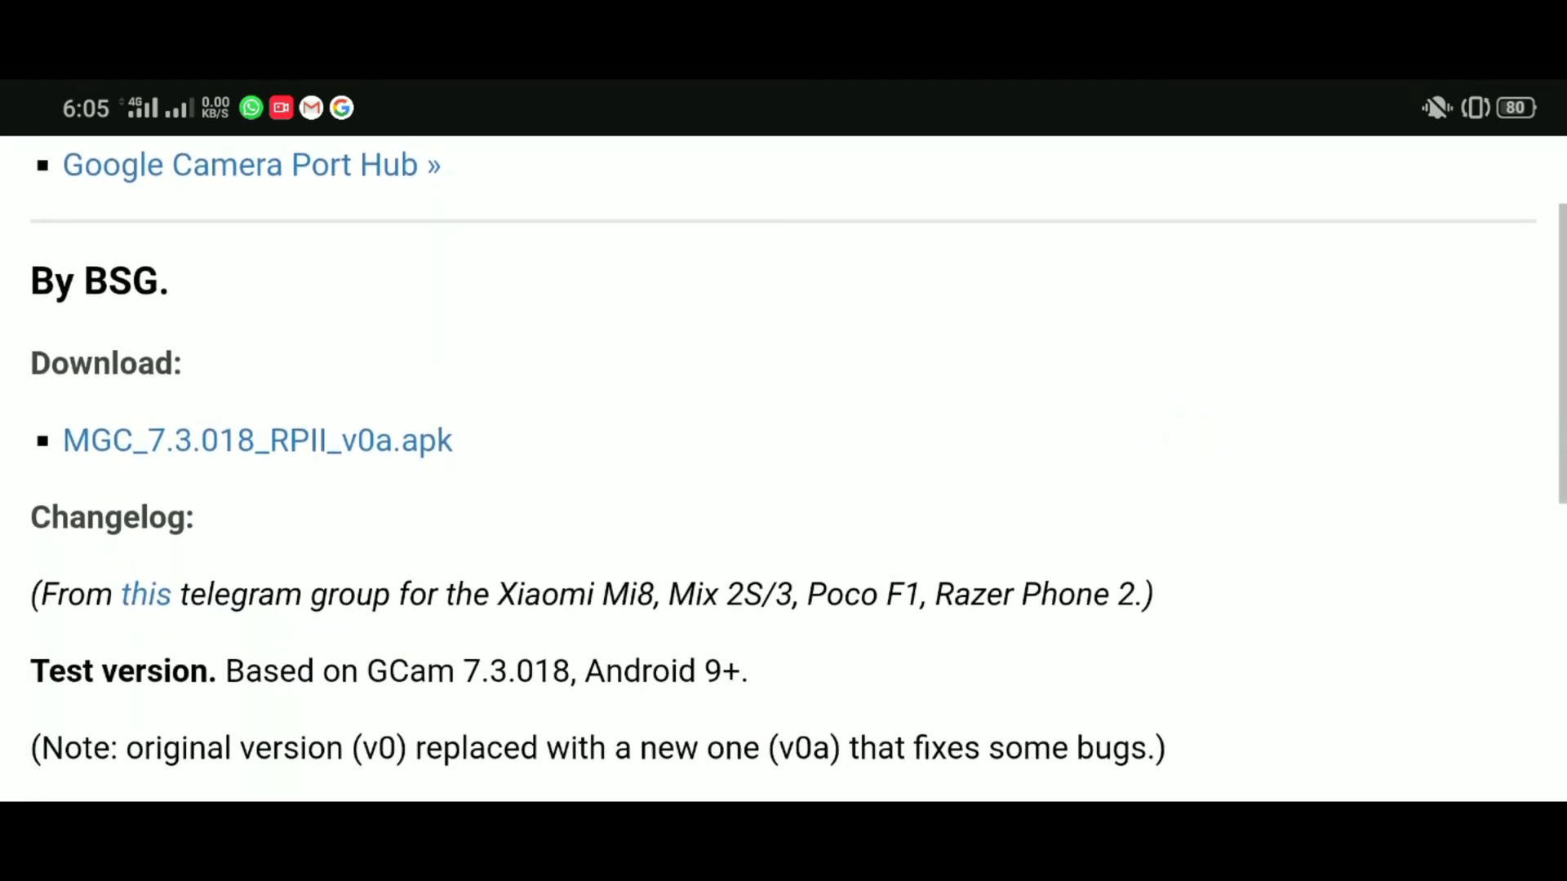
pyautogui.scroll(3)
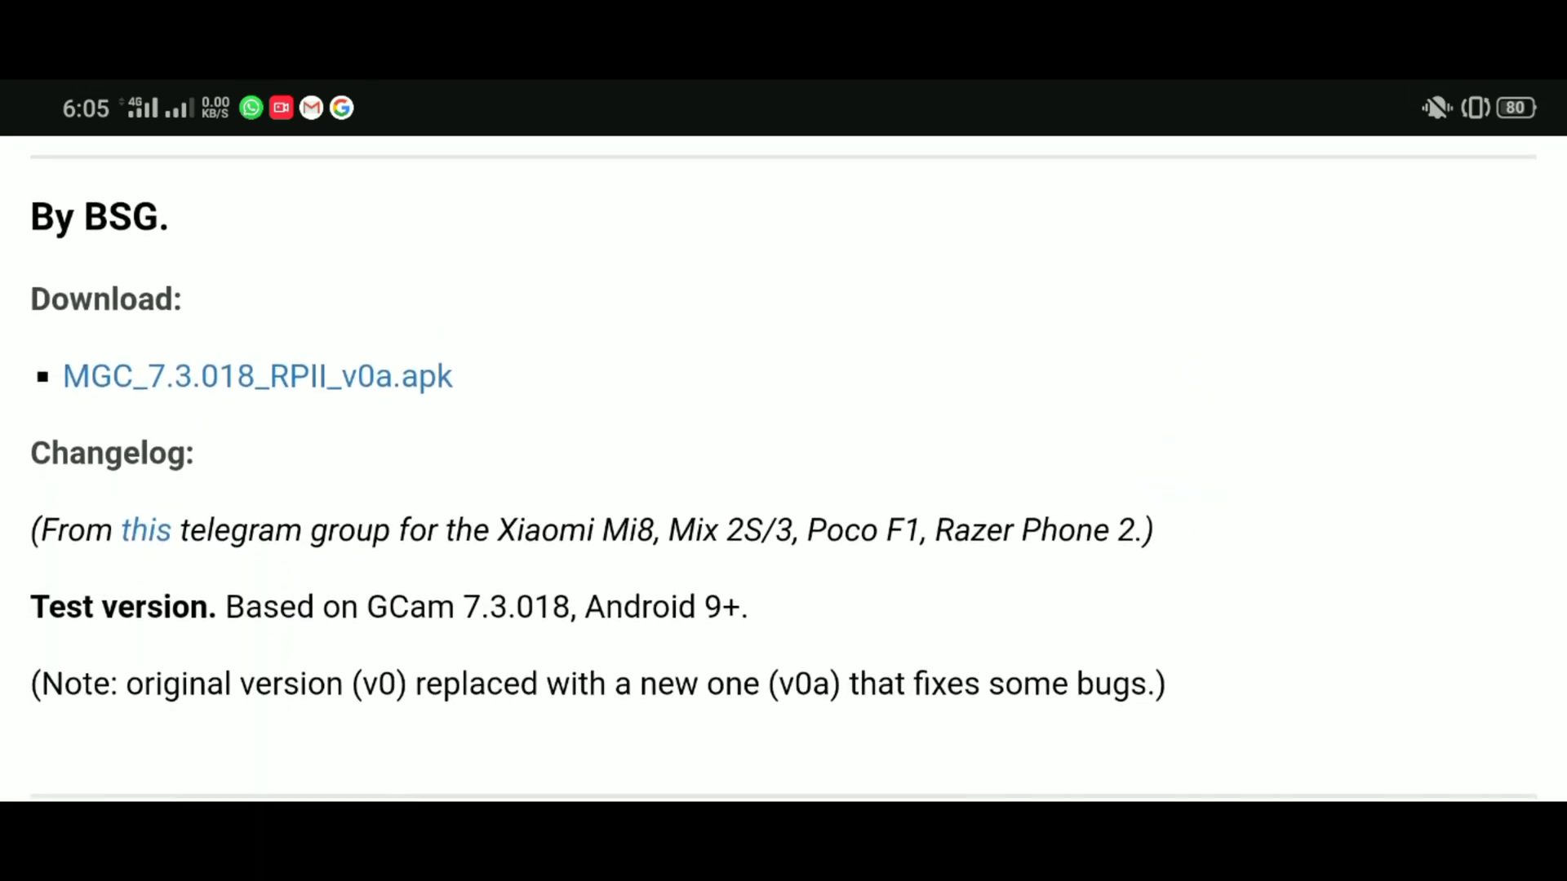
pyautogui.click(770, 560)
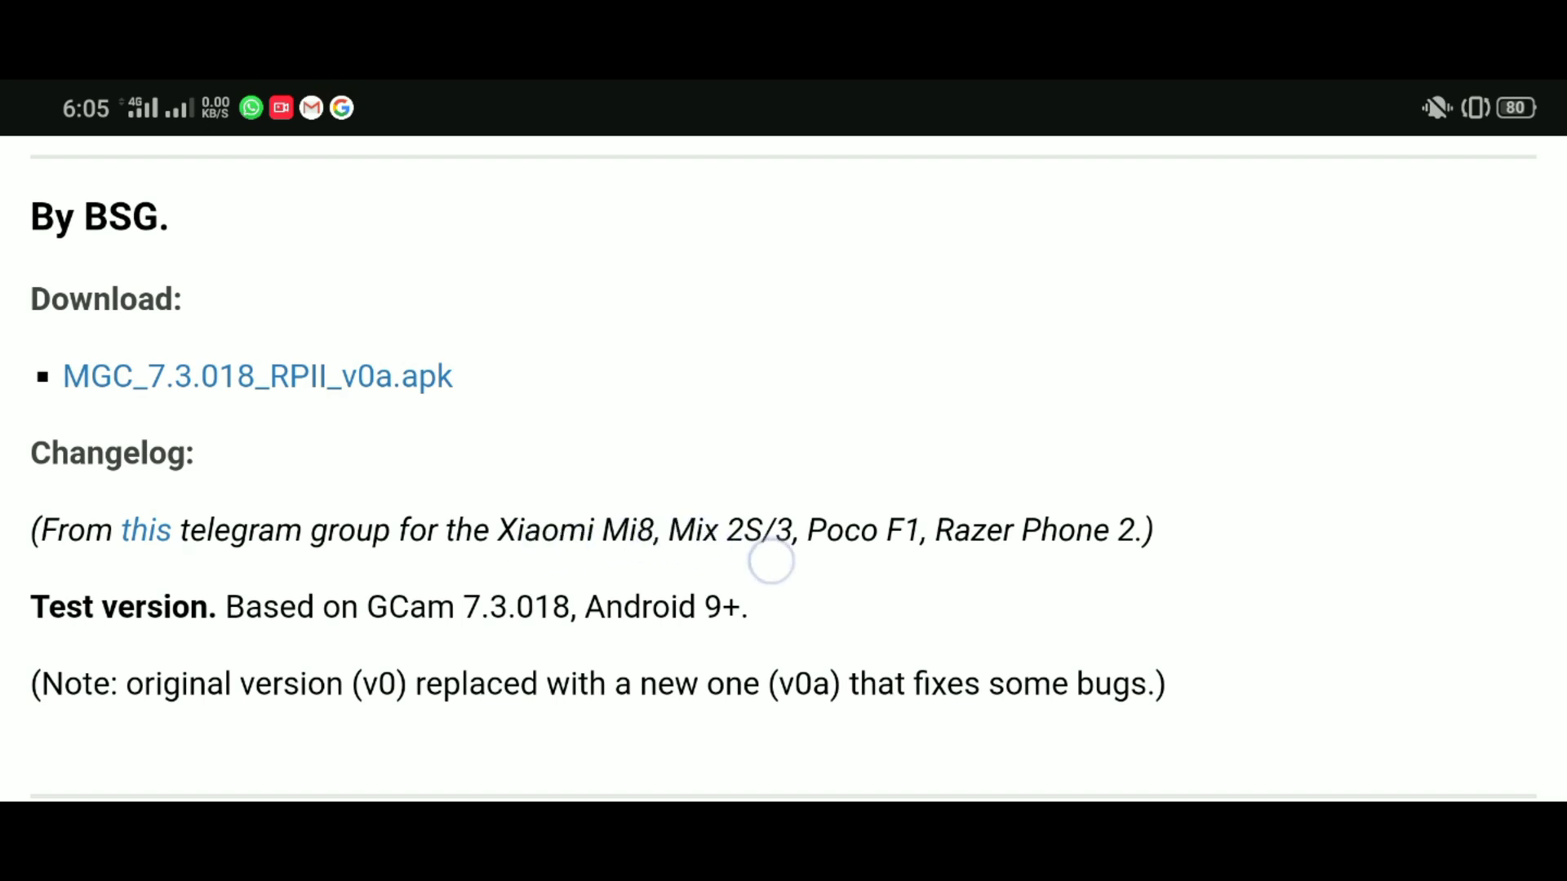
pyautogui.moveTo(1247, 566)
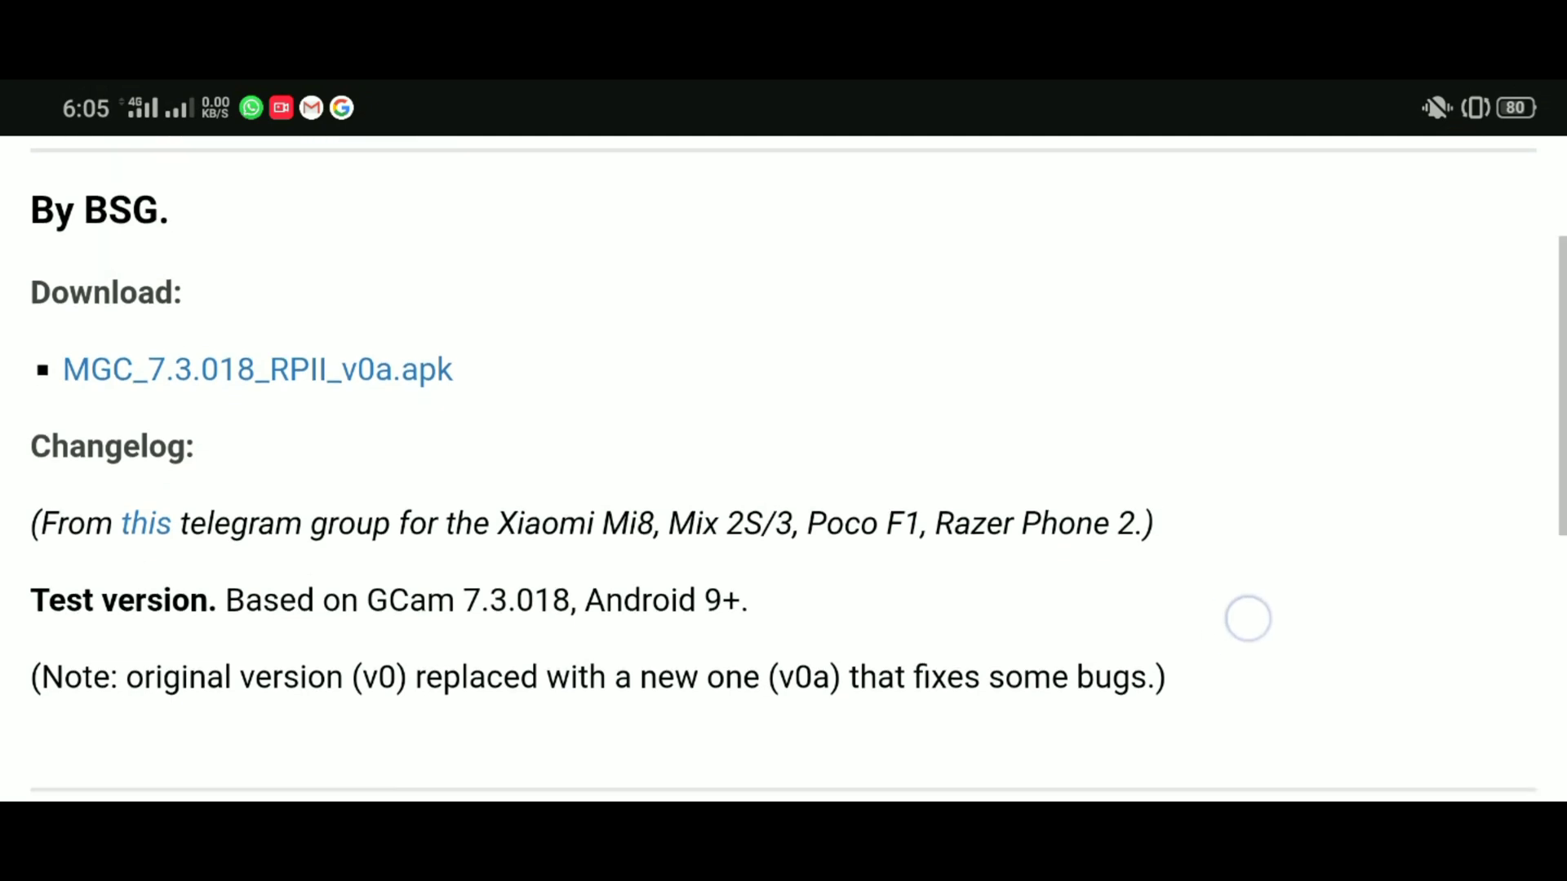
pyautogui.scroll(-3)
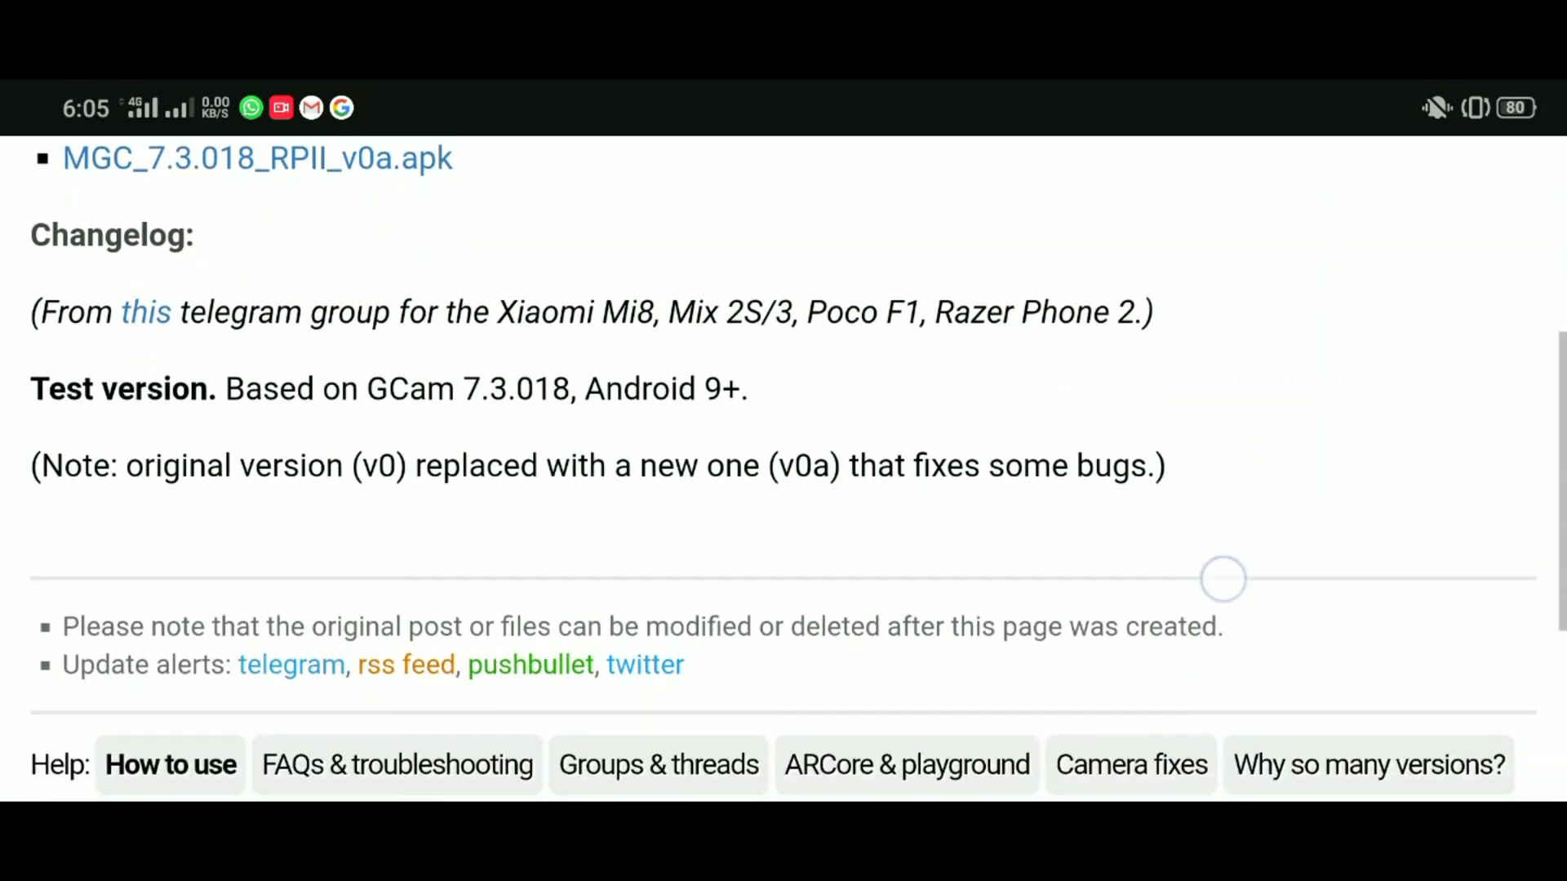
pyautogui.scroll(-3)
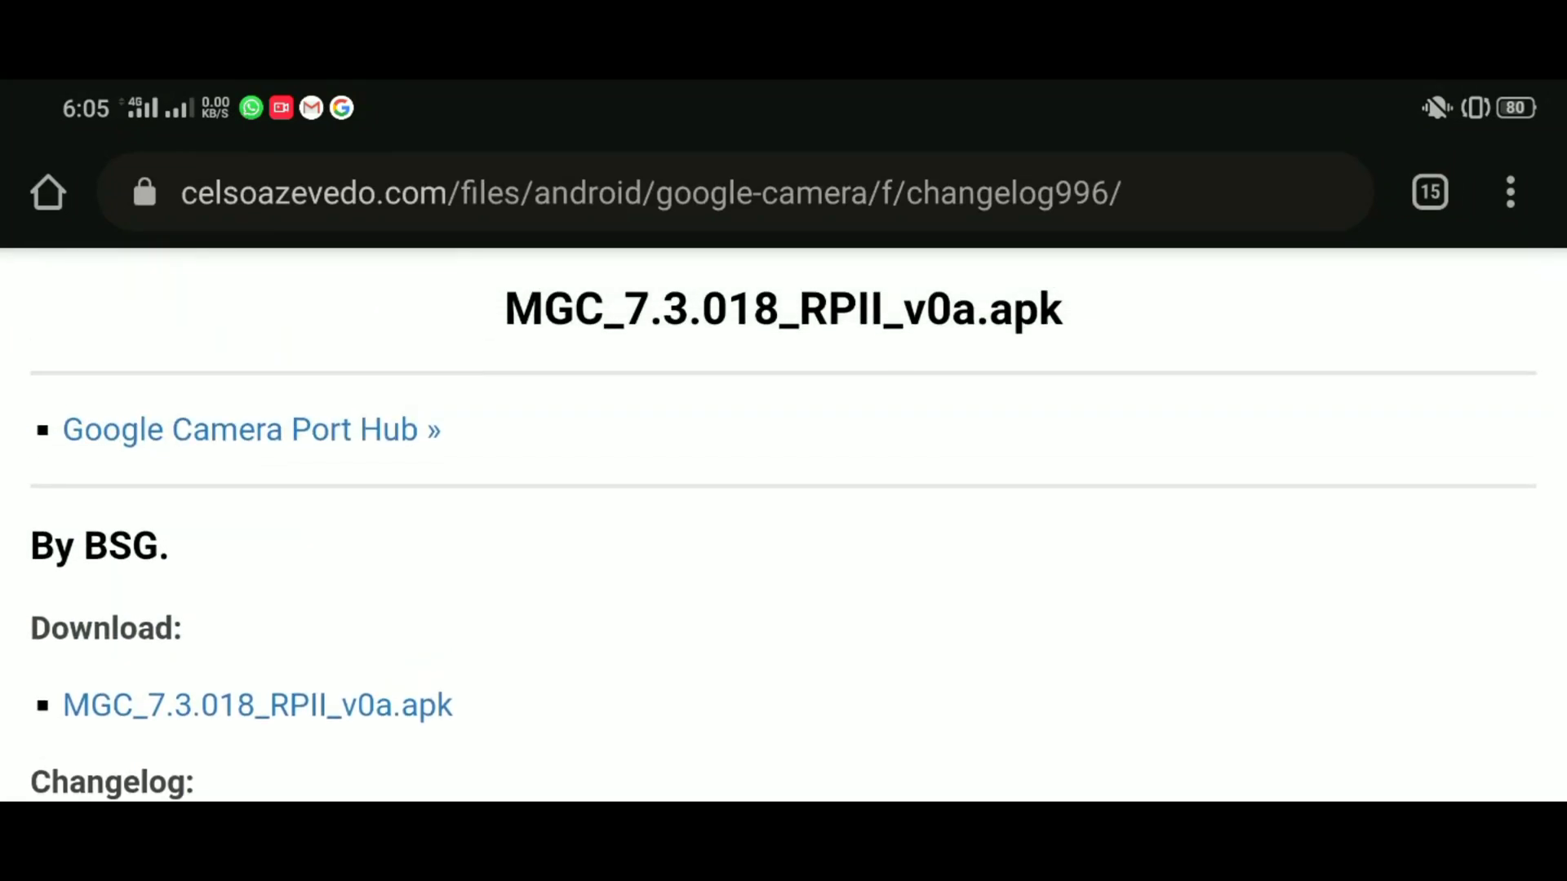
pyautogui.click(257, 704)
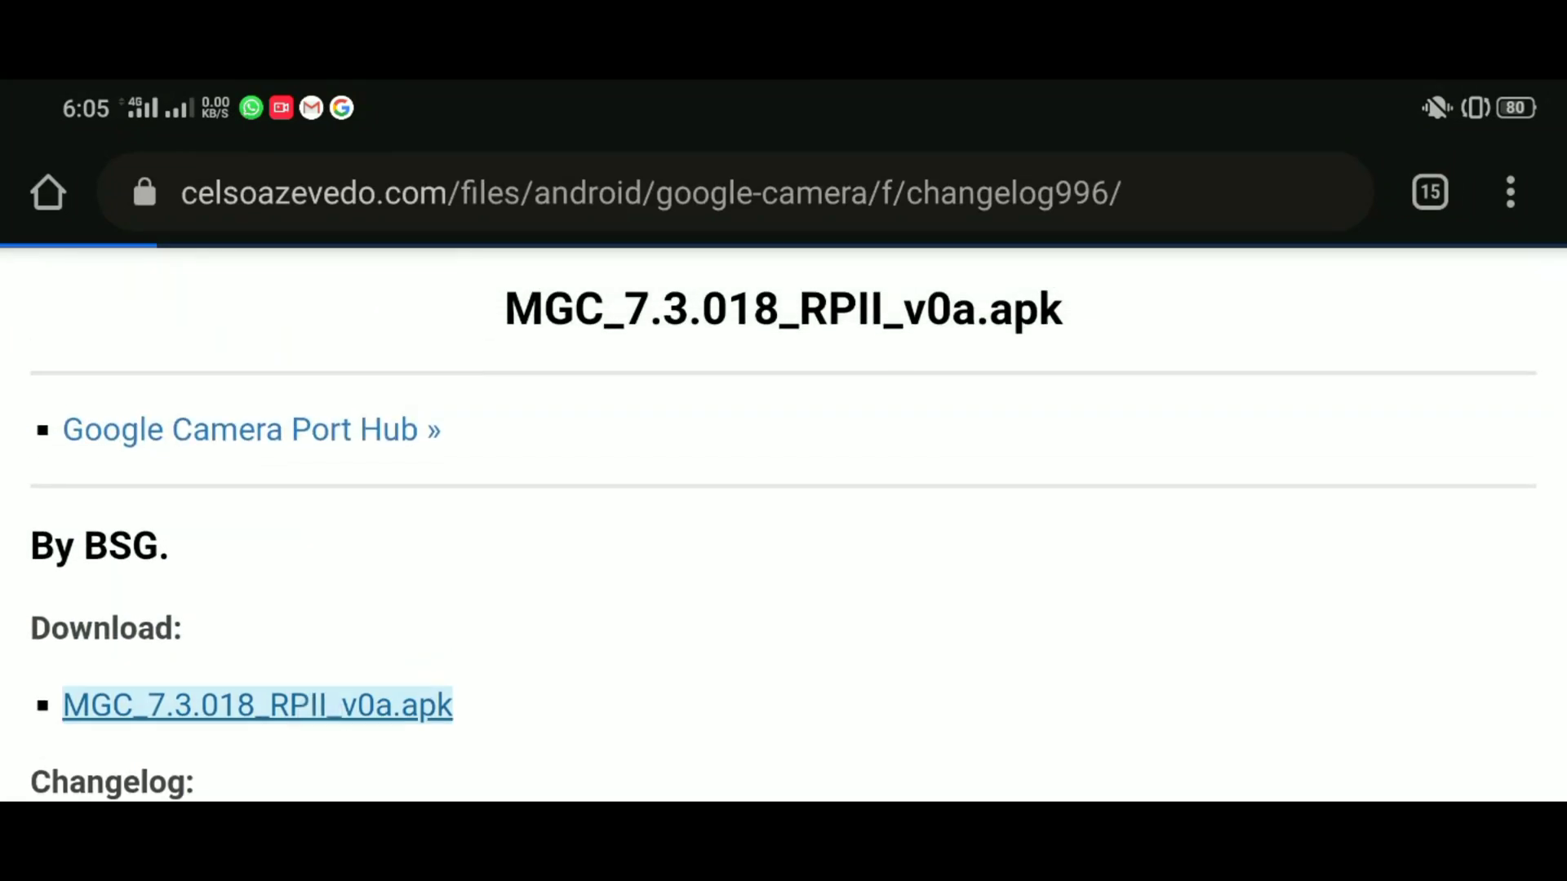
pyautogui.click(248, 429)
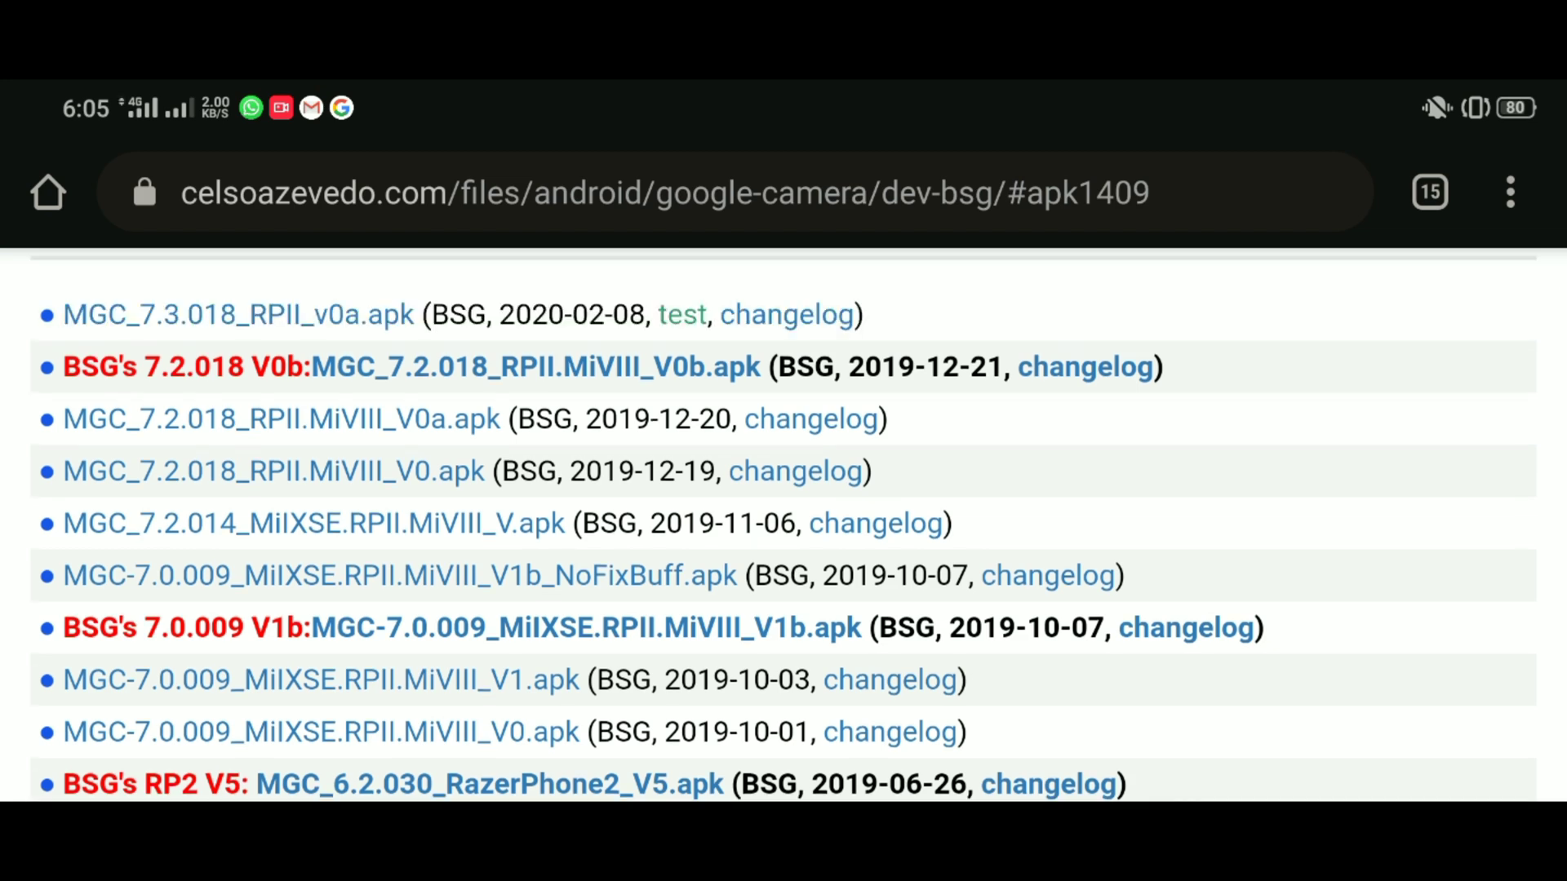
pyautogui.scroll(3)
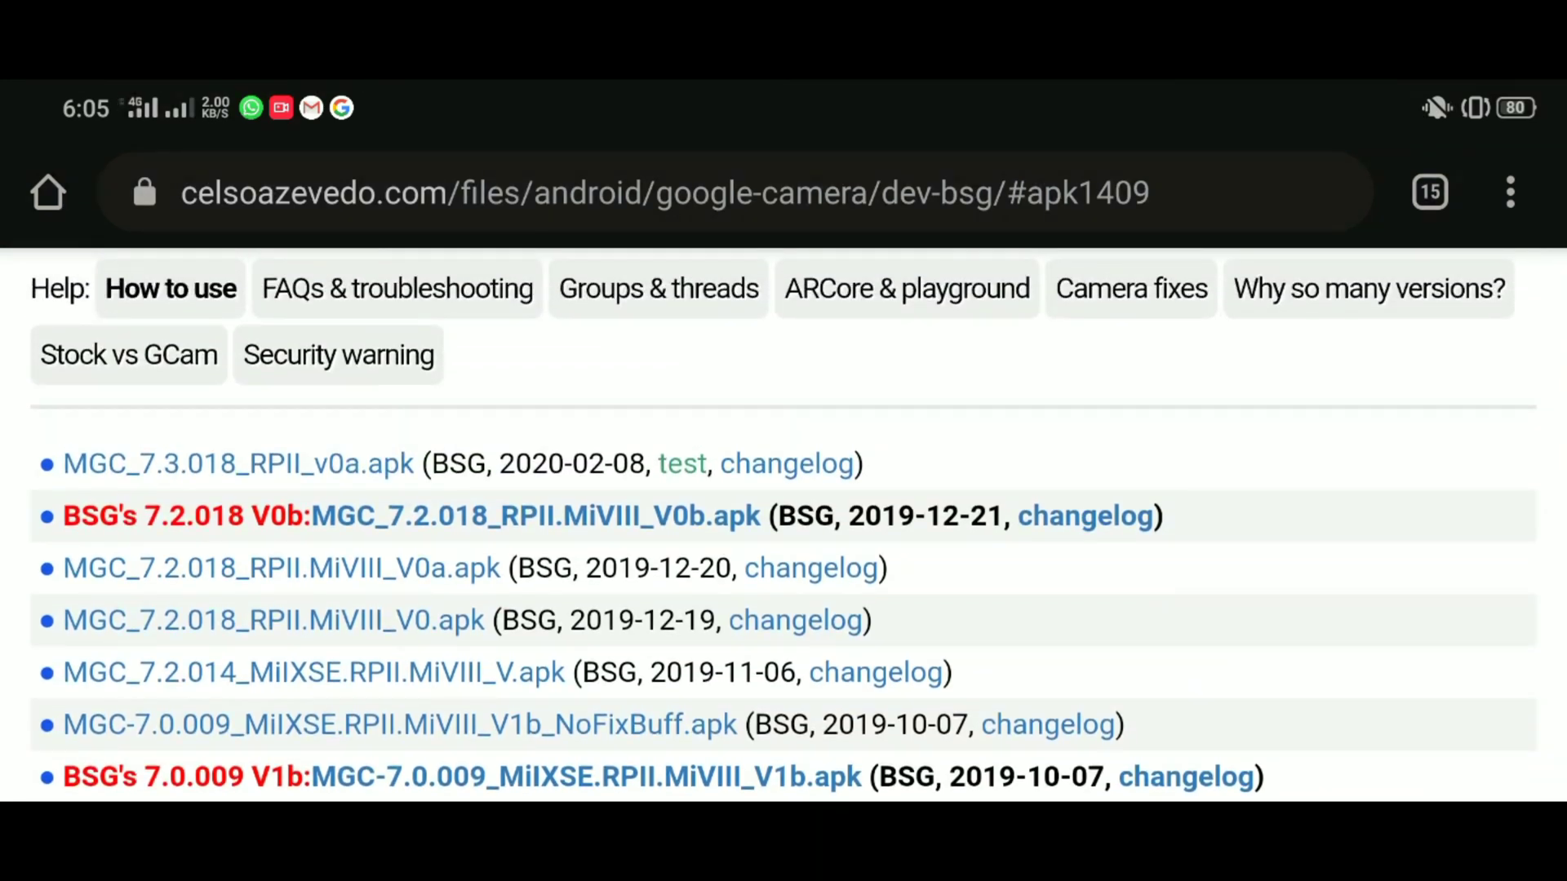
pyautogui.scroll(-3)
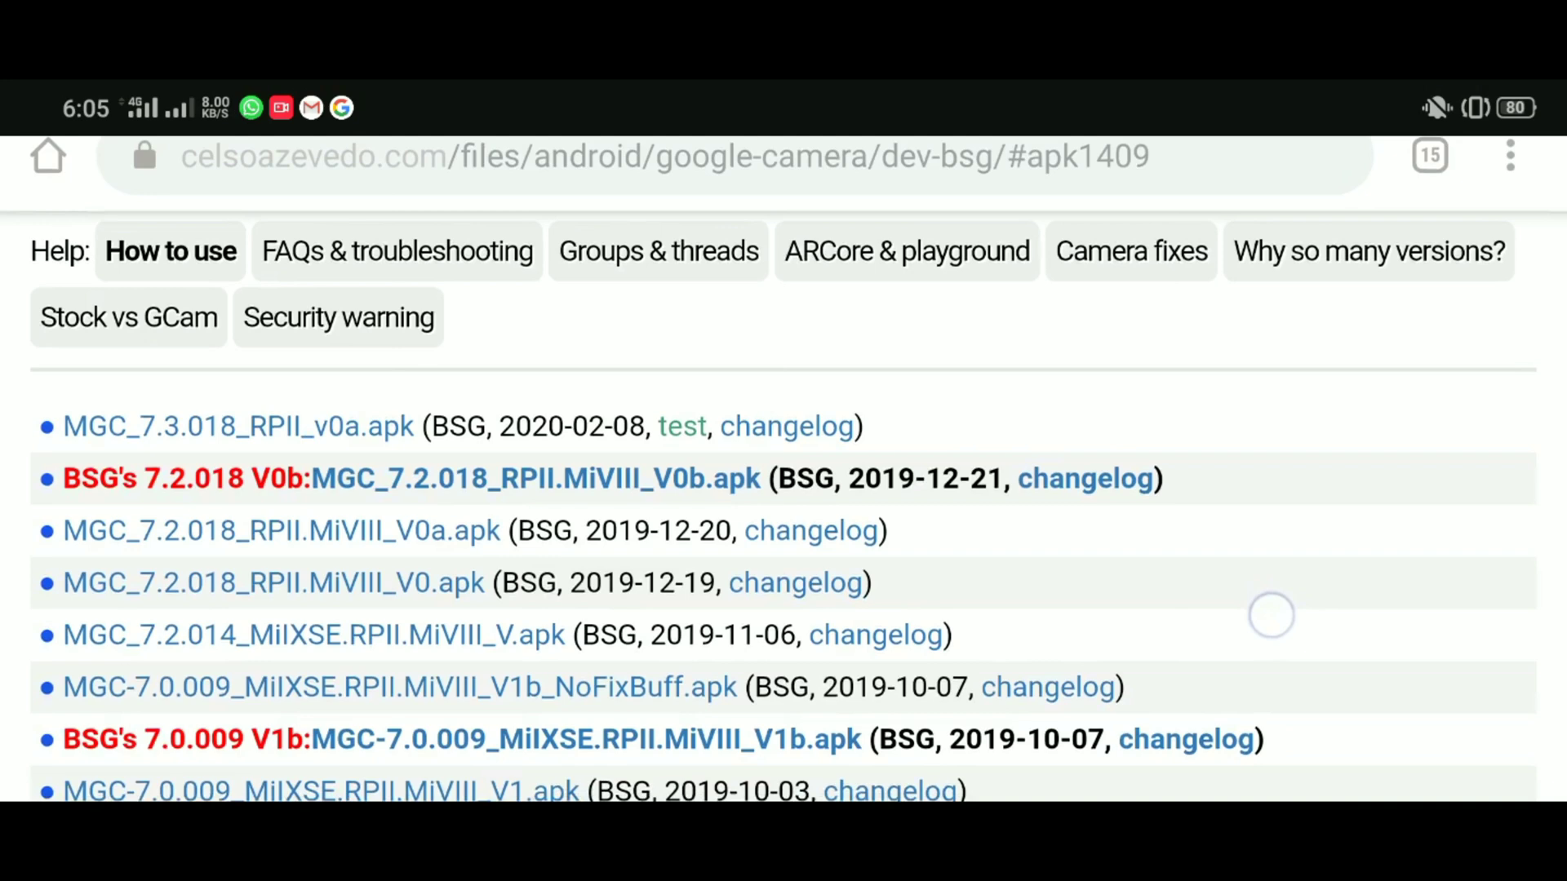